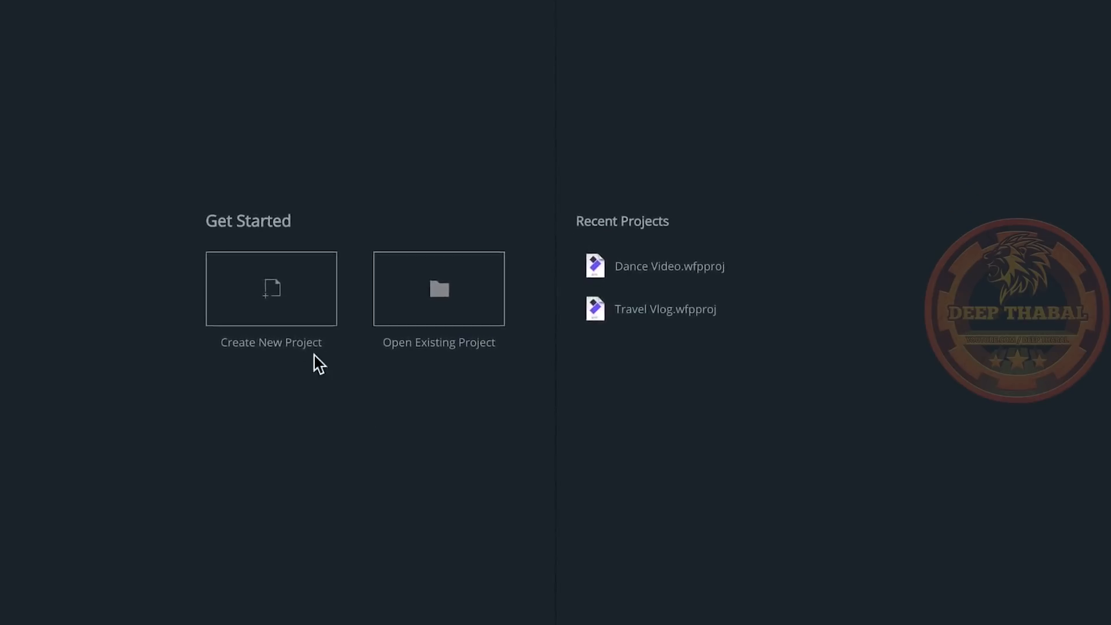
Start a new empty project and dock the Trimmer panel into the Controls group.
left_click(271, 288)
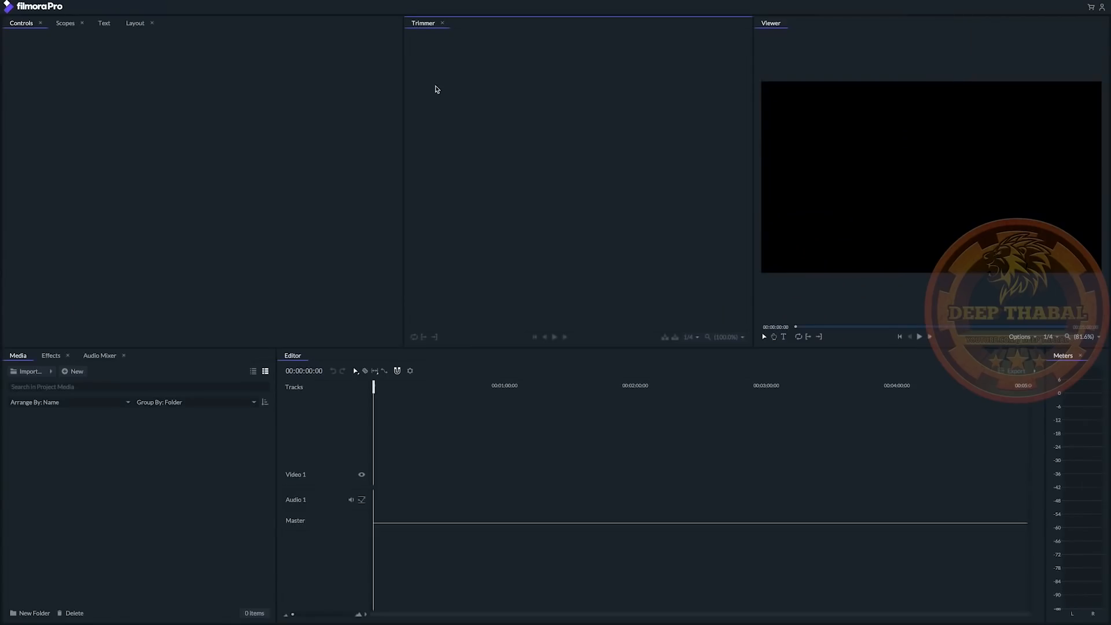
mouse_move(425, 38)
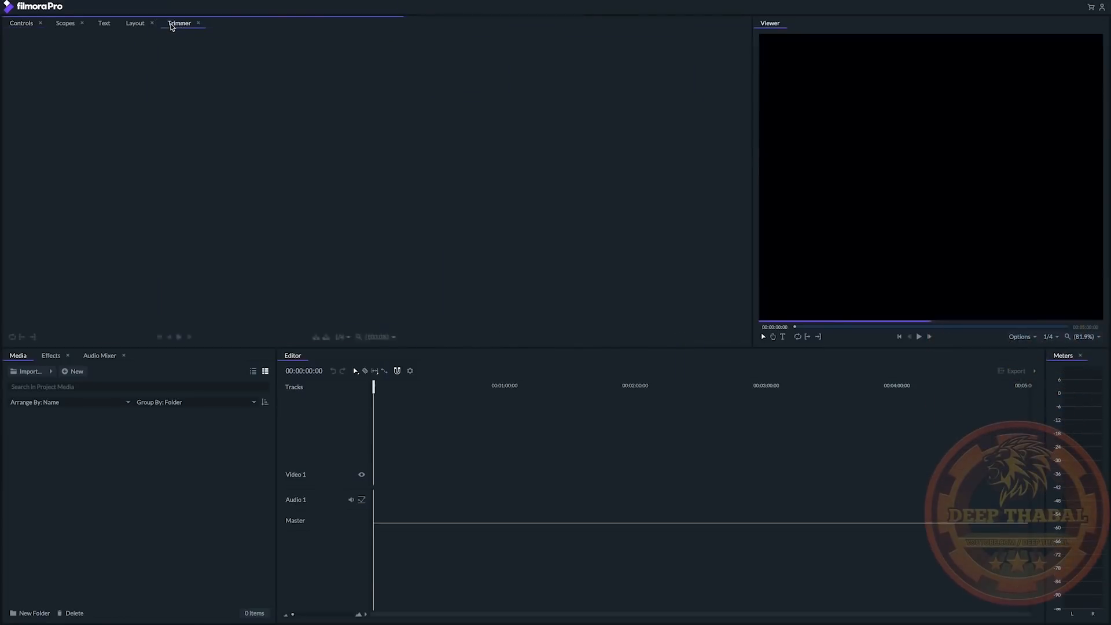
left_click(134, 23)
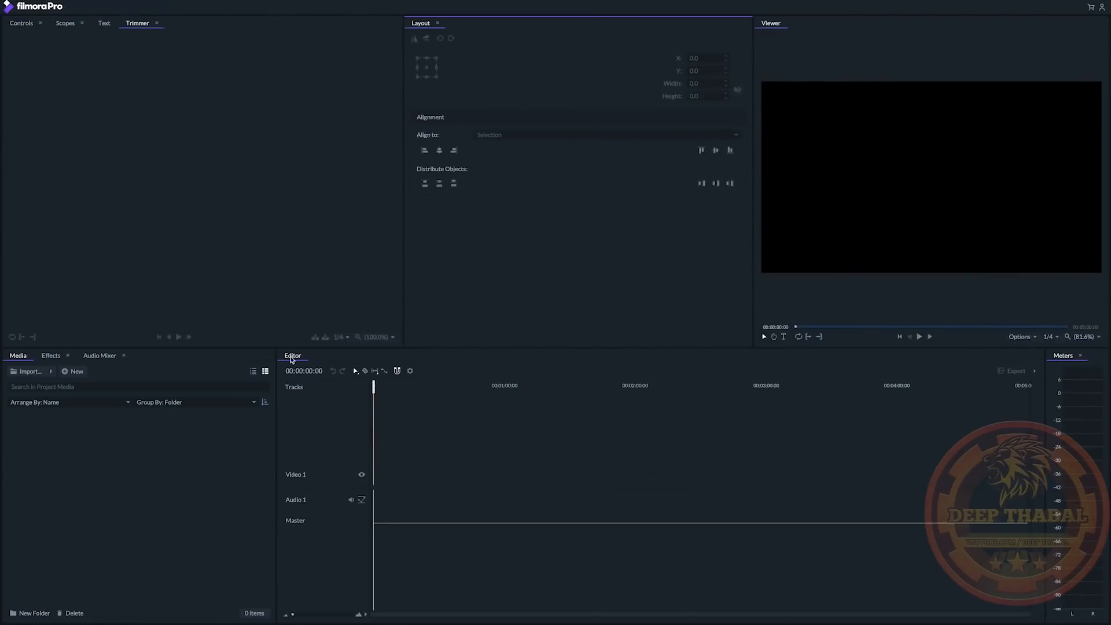
left_click(100, 355)
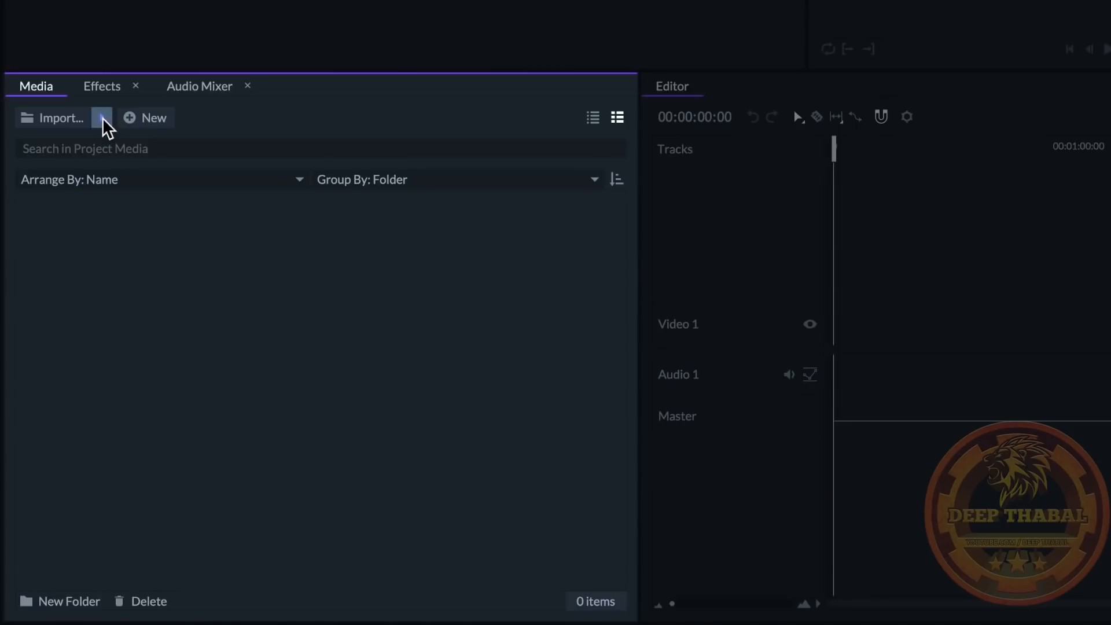
Import the six Dance Video files as media: four dance clips, the song and drone footage.
left_click(101, 118)
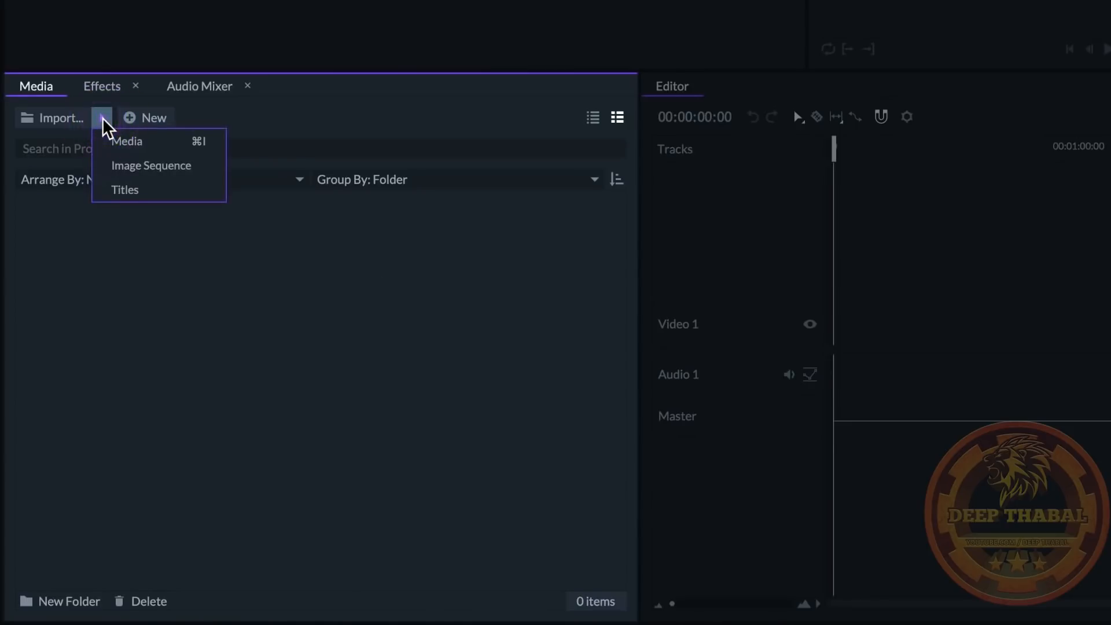
mouse_move(126, 141)
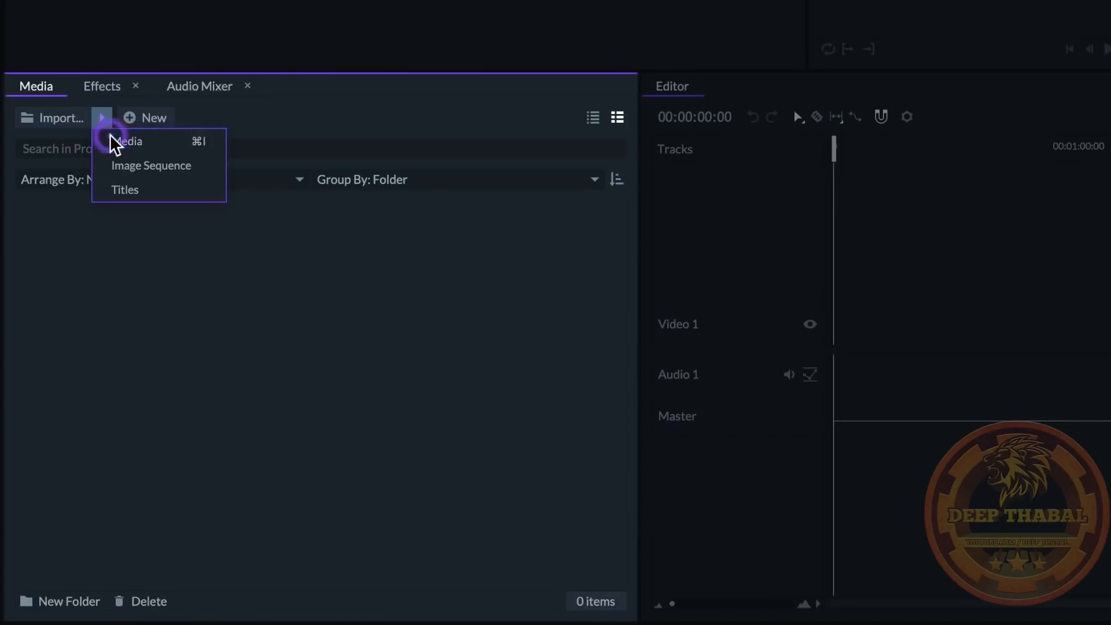
left_click(129, 141)
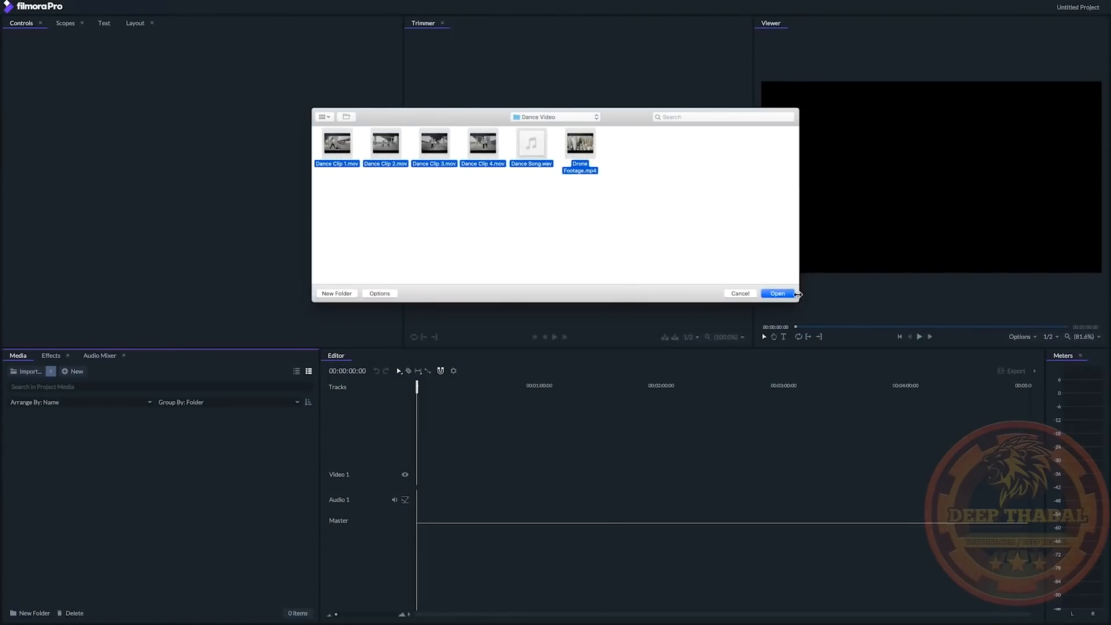
left_click(777, 293)
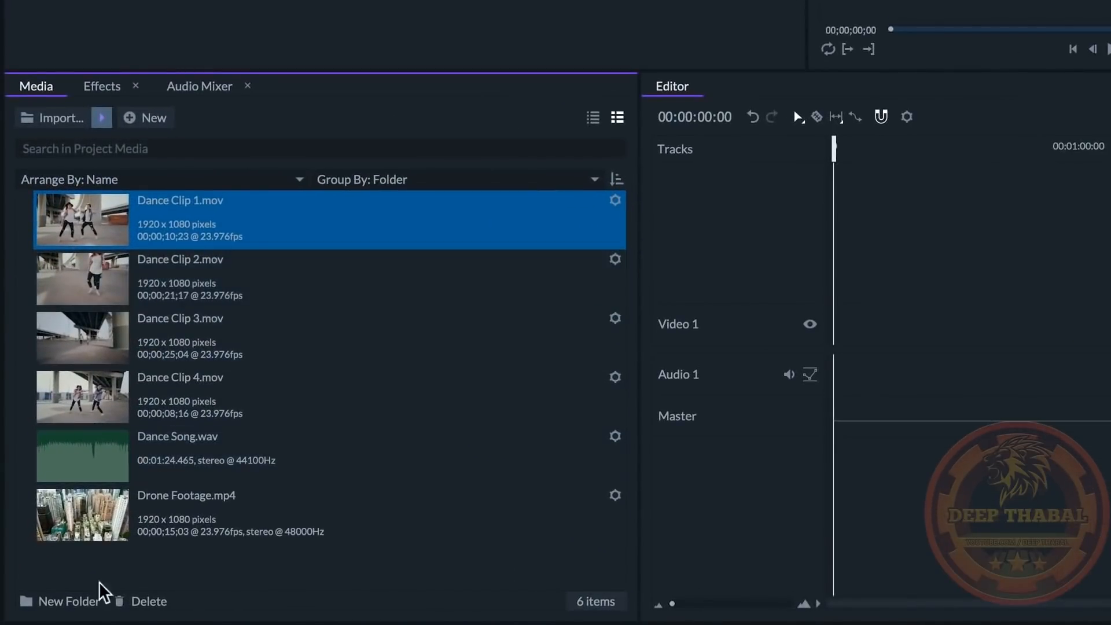
Create an Audio folder holding the dance song, then select all video clips for a Footage folder.
left_click(68, 601)
type("Audio")
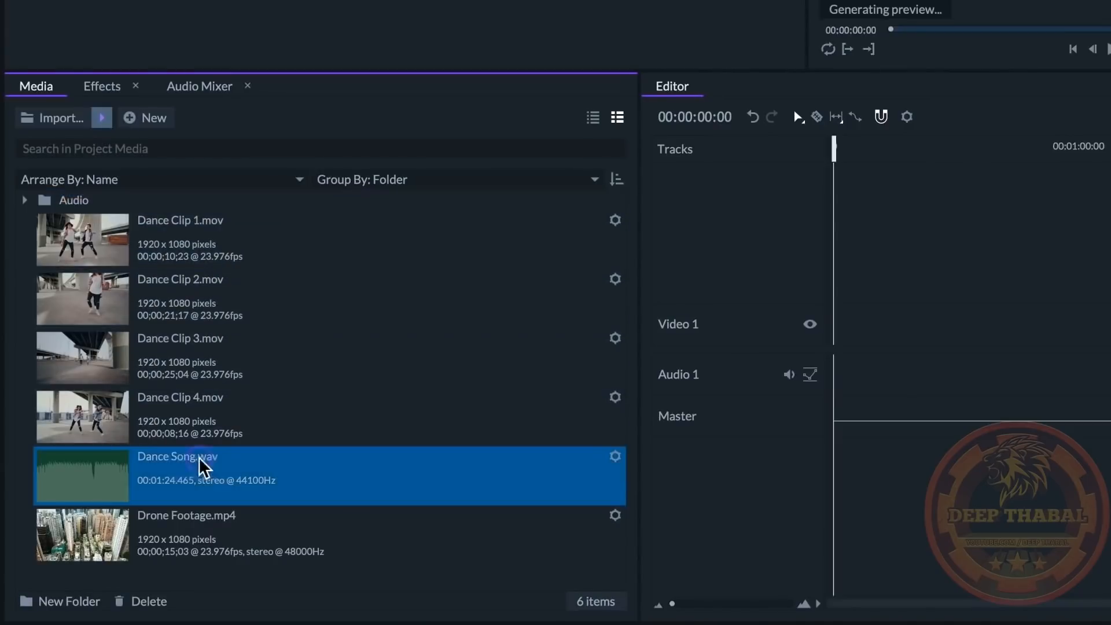
left_click(149, 601)
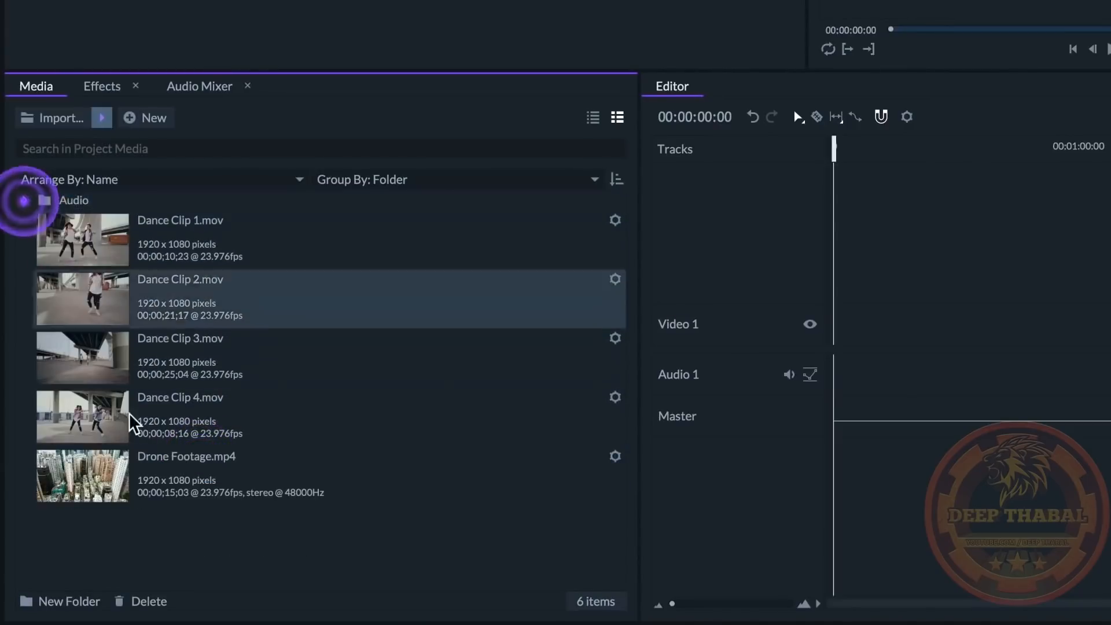
left_click(60, 601)
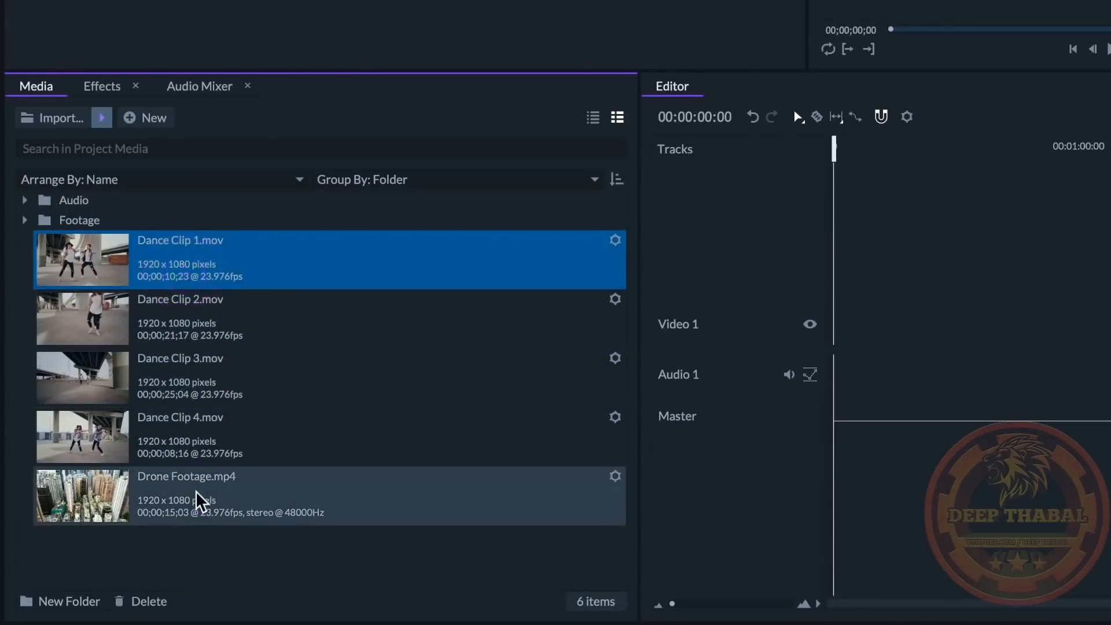
left_click(79, 220)
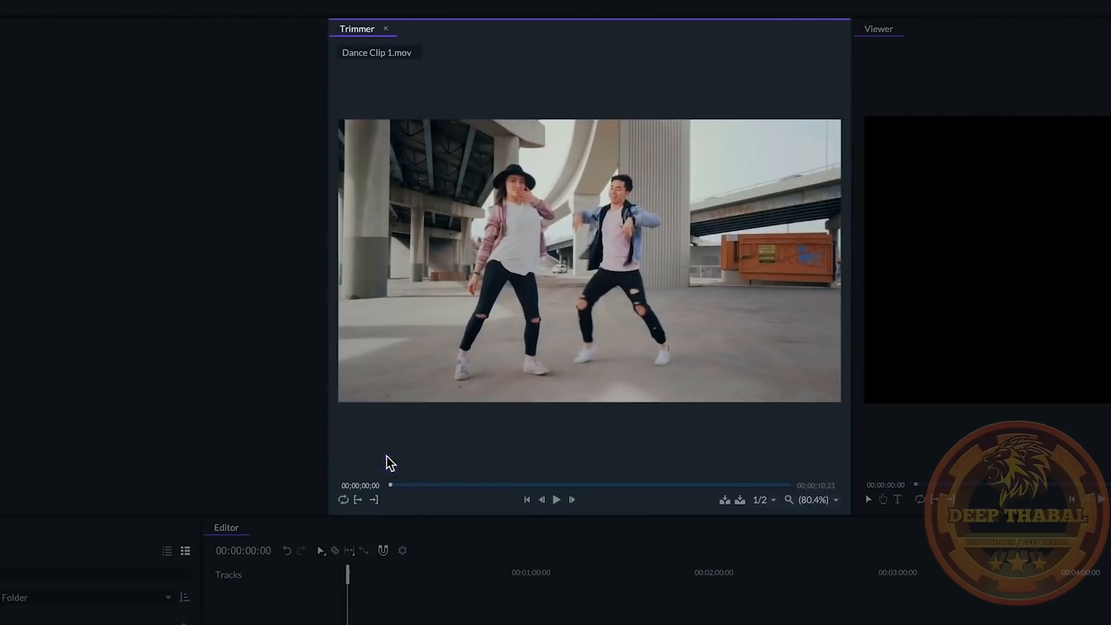
Play Dance Clip 1 in the Trimmer and browse the shortcut list for in/out points.
left_click(557, 499)
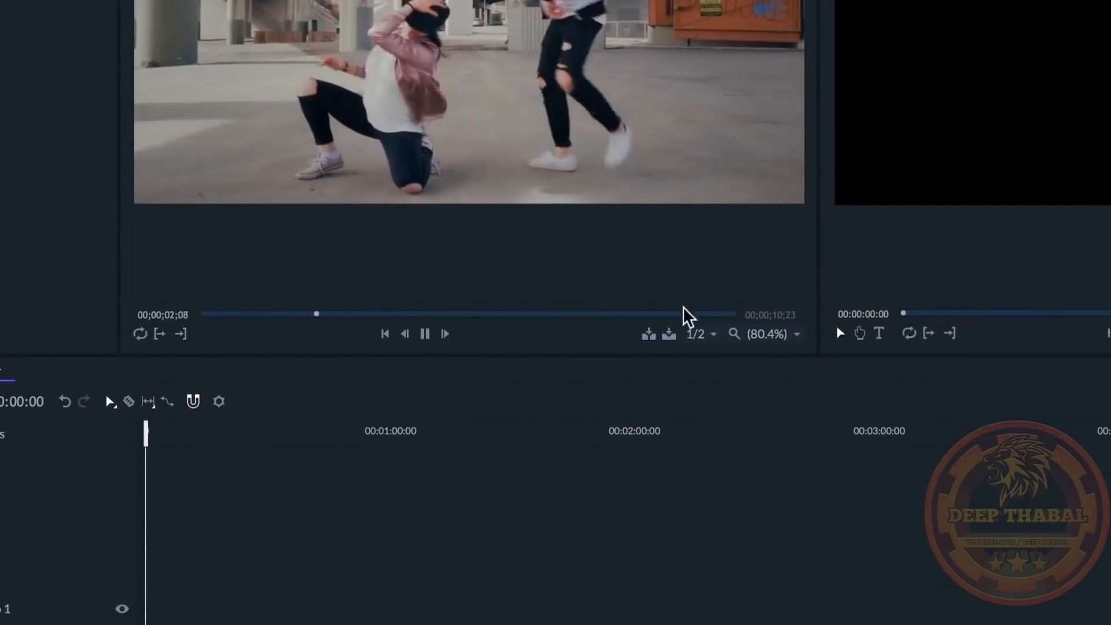
left_click(423, 334)
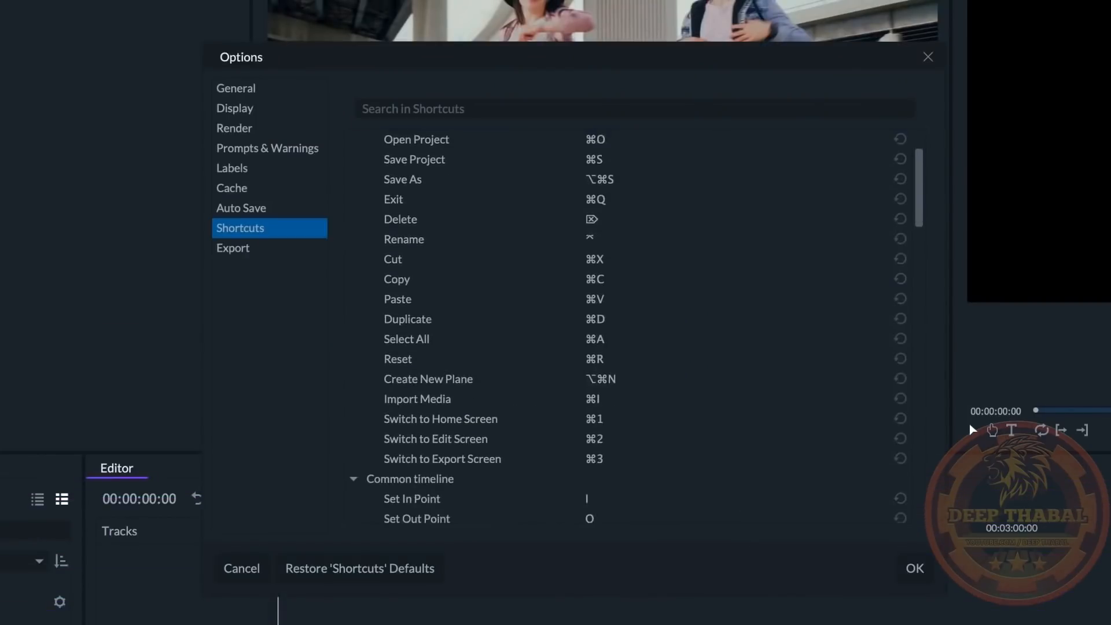
scroll("down", 3)
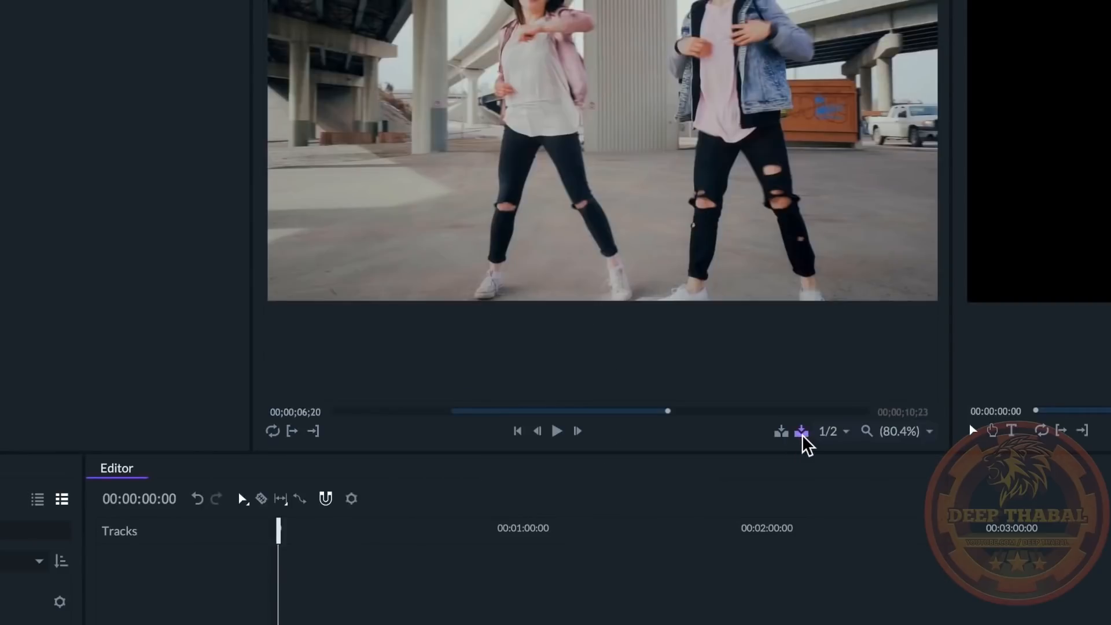
mouse_move(801, 430)
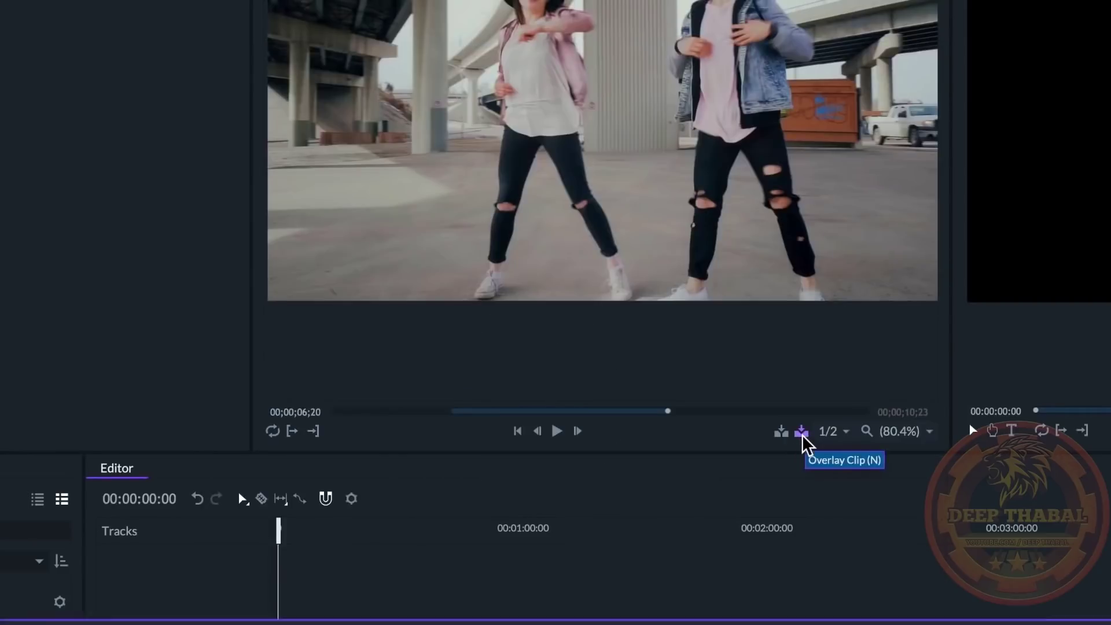
Overlay the trimmed Dance Clip 1 range onto the timeline.
left_click(802, 431)
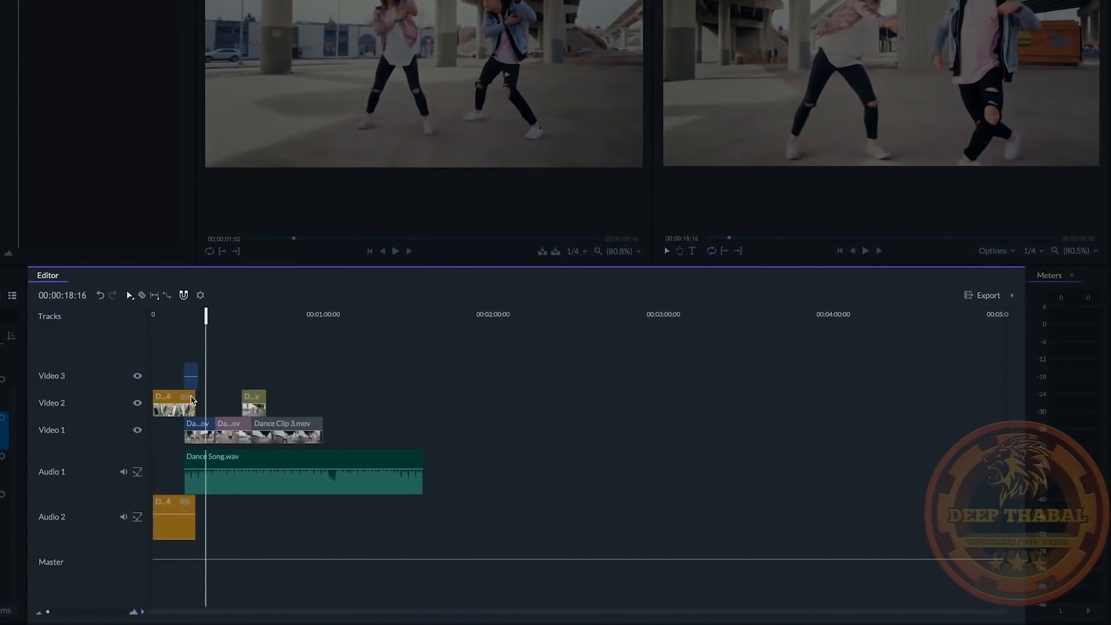
mouse_move(301, 406)
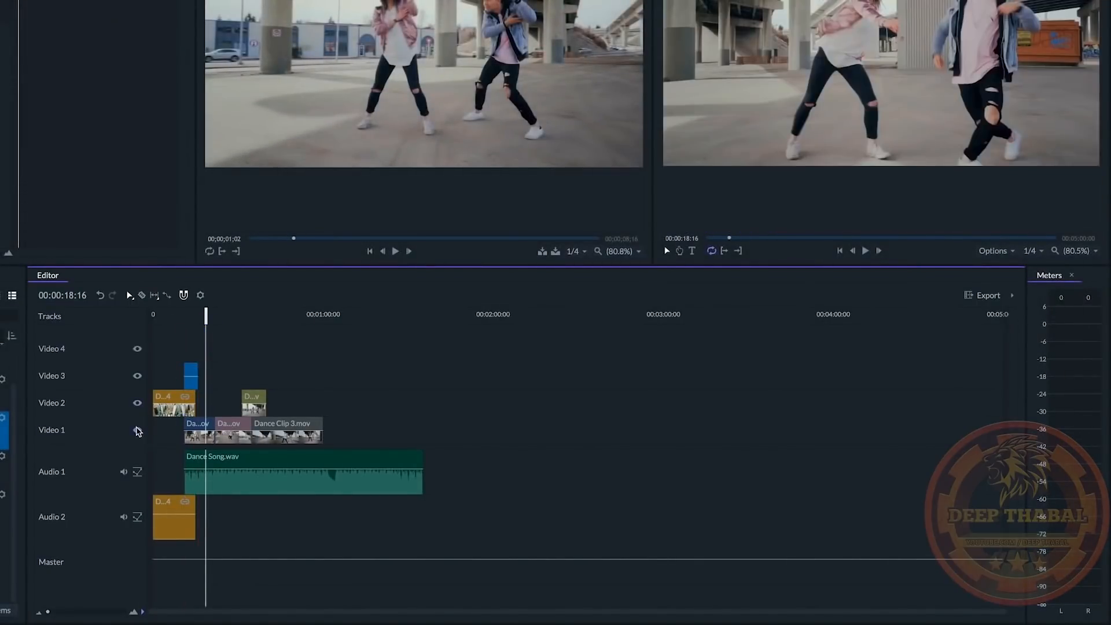
Add a fourth empty video track at the top of the Editor timeline.
left_click(123, 472)
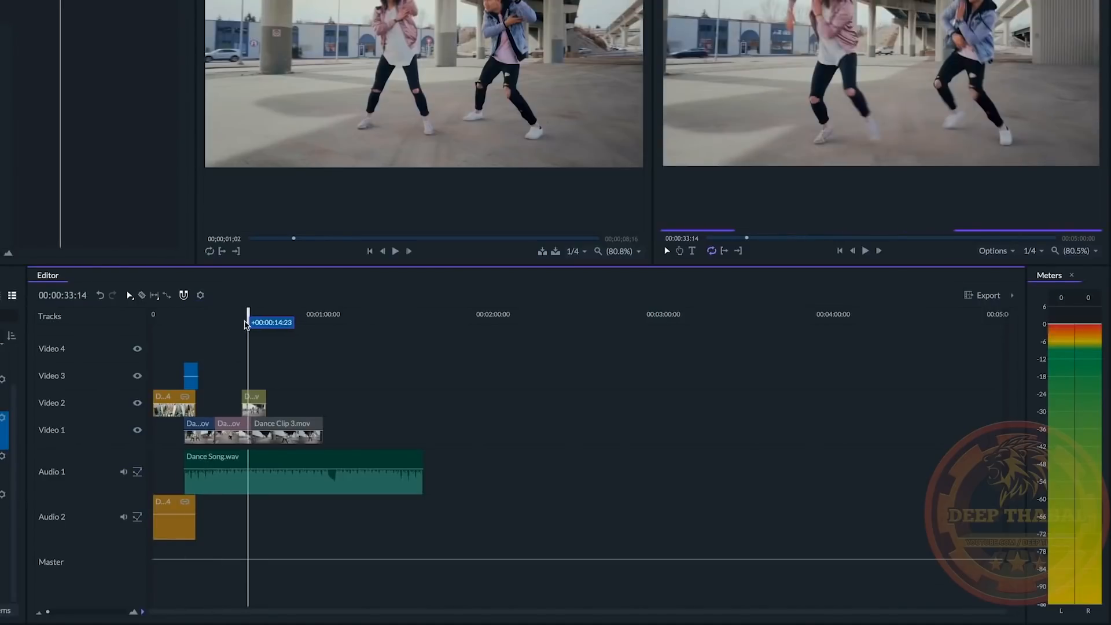
mouse_move(47, 616)
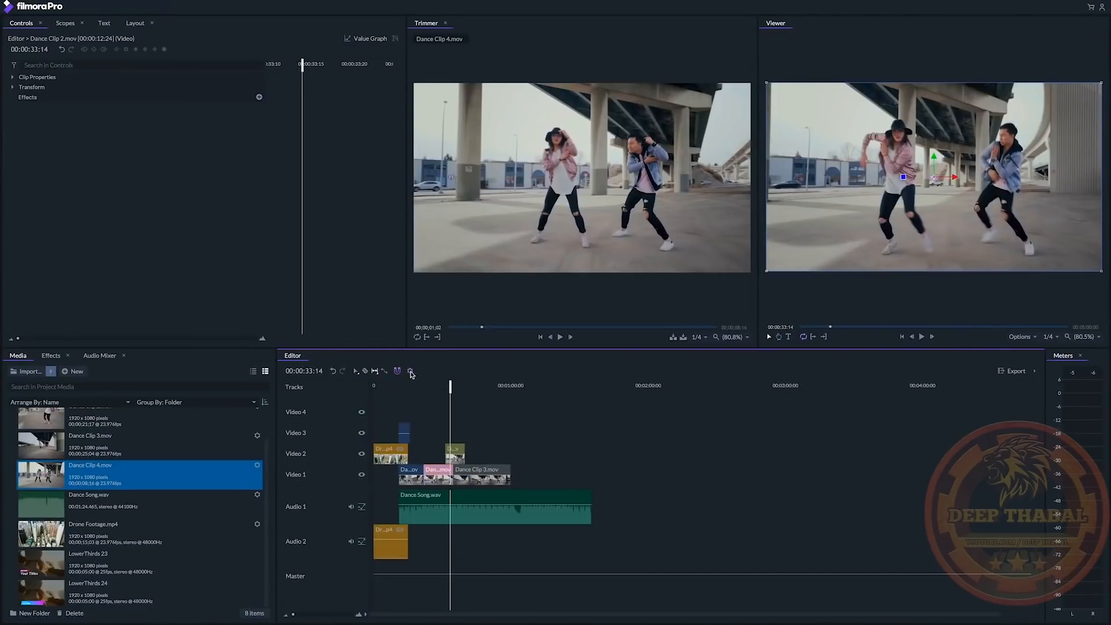
View and close Project Settings, then open the Dance Video project.
left_click(409, 371)
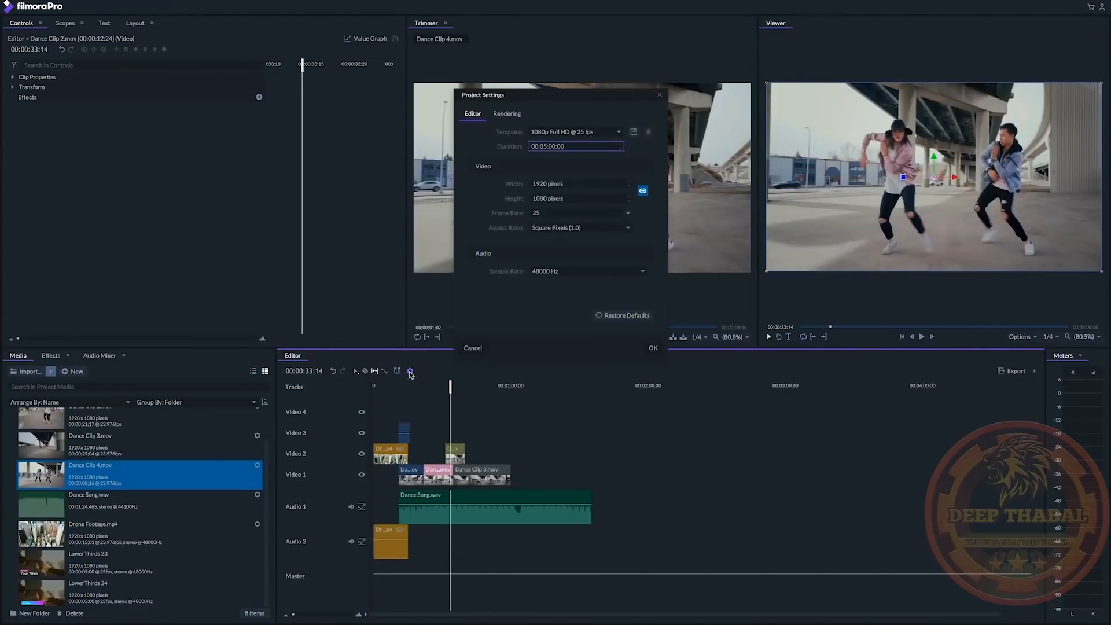
mouse_move(432, 373)
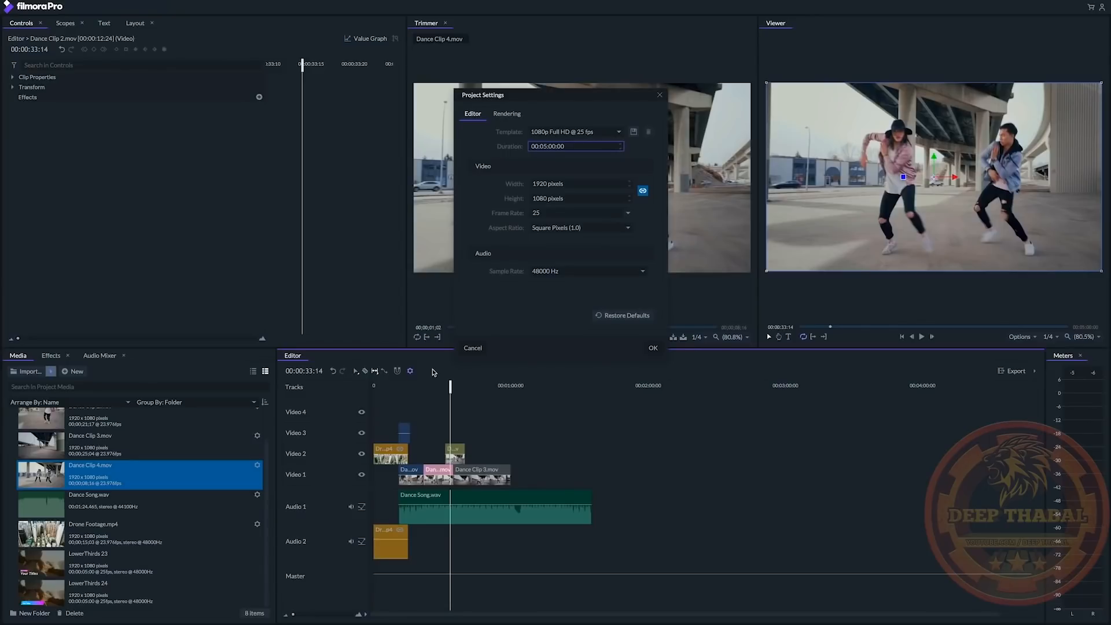
left_click(653, 348)
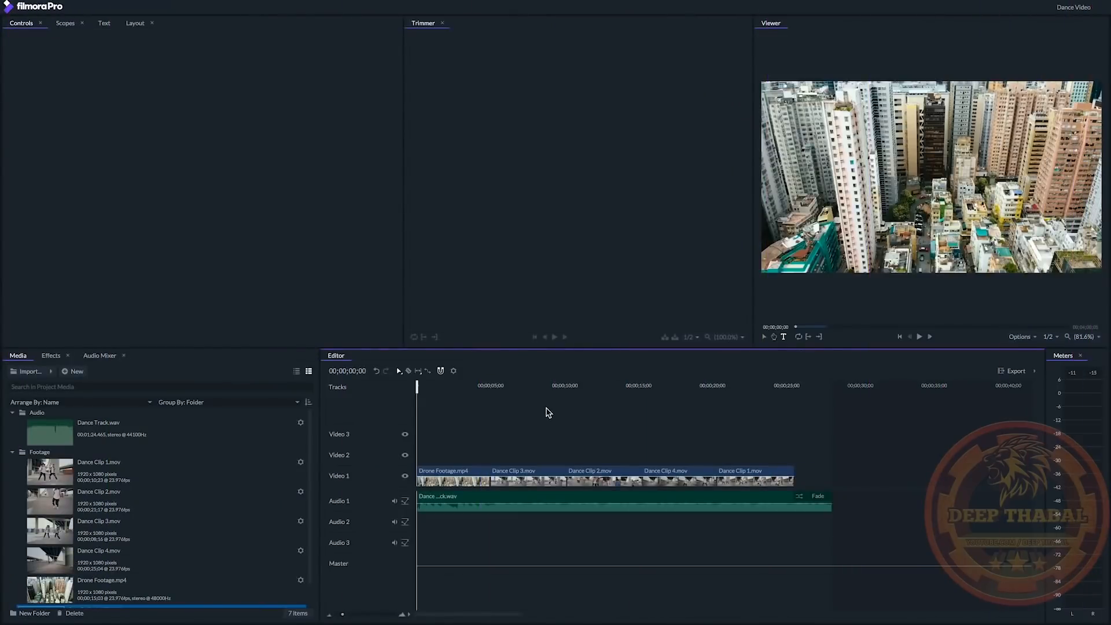
mouse_move(467, 422)
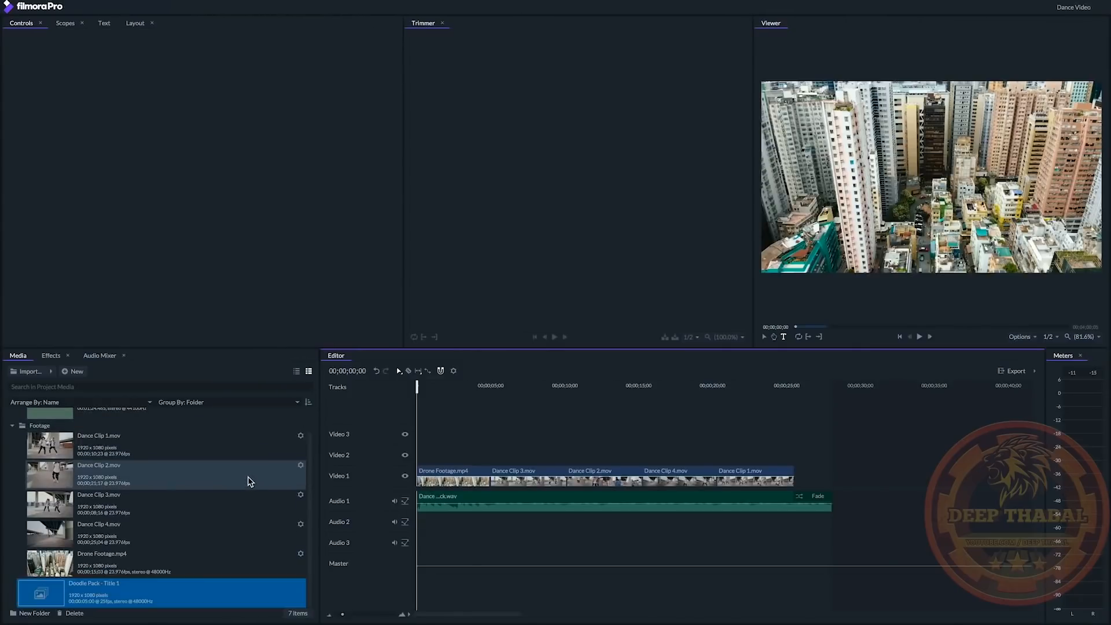
mouse_move(222, 618)
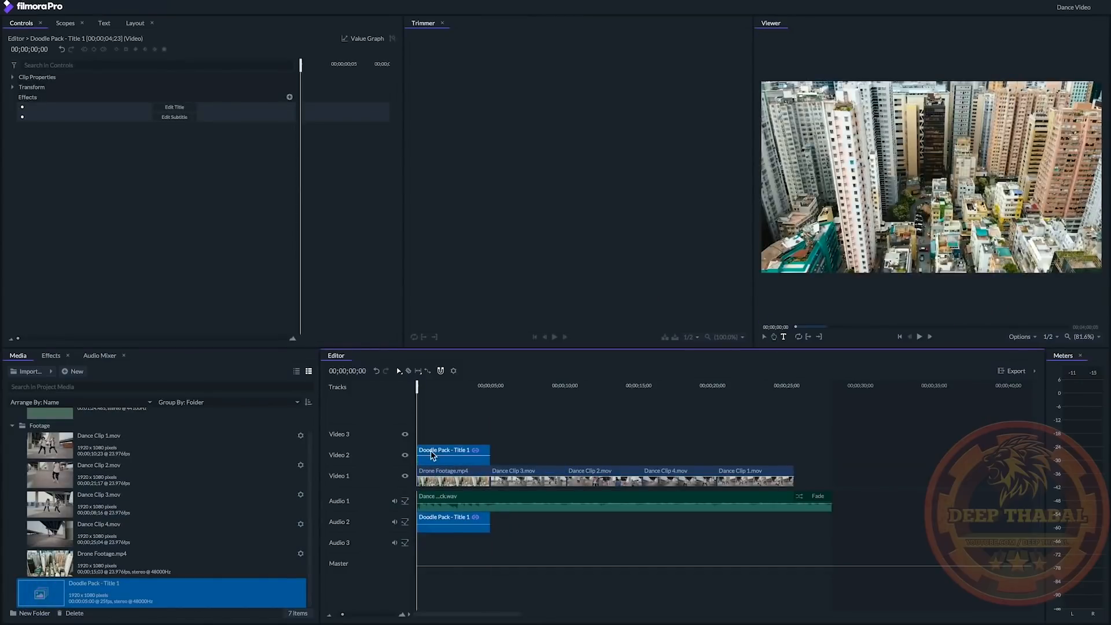
mouse_move(441, 396)
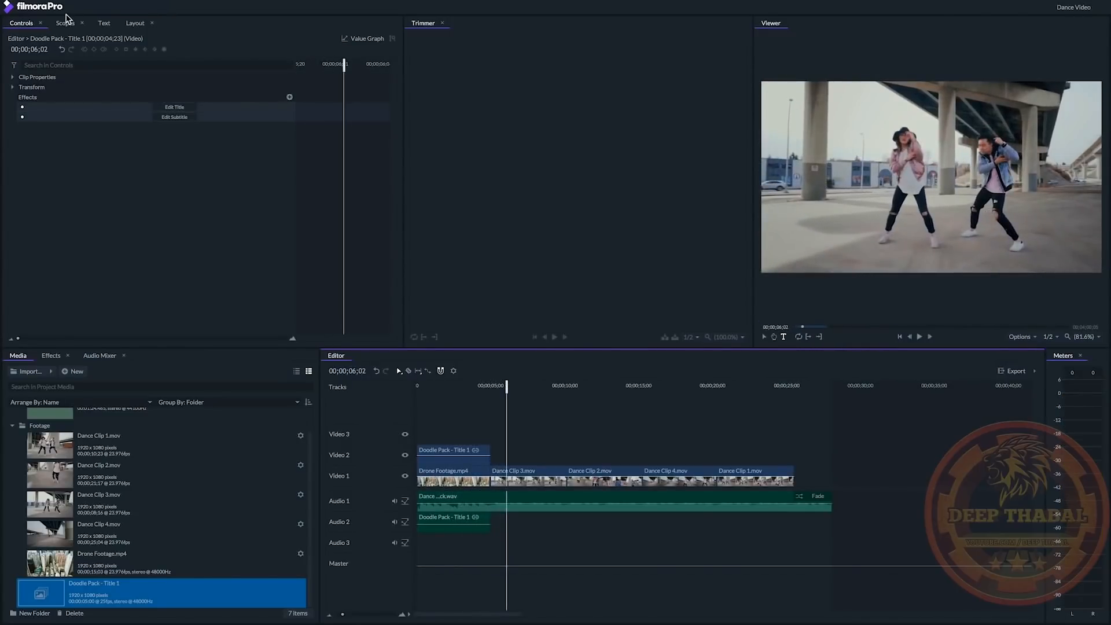
Show histogram and waveform scopes, then select Dance Clip 3.mov on Video 1.
left_click(65, 23)
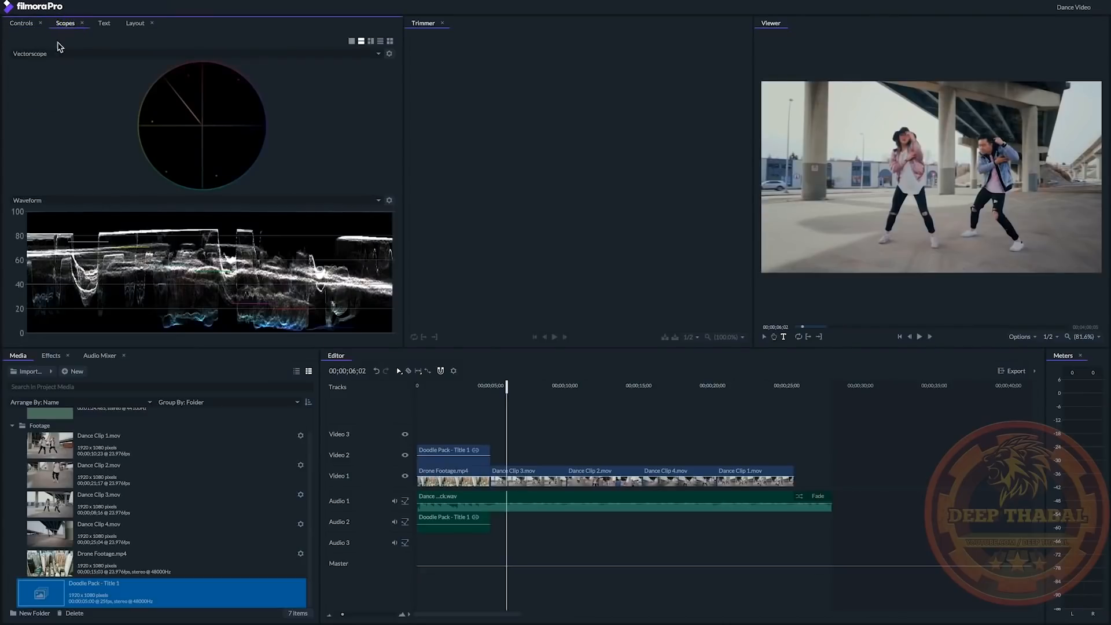
left_click(379, 53)
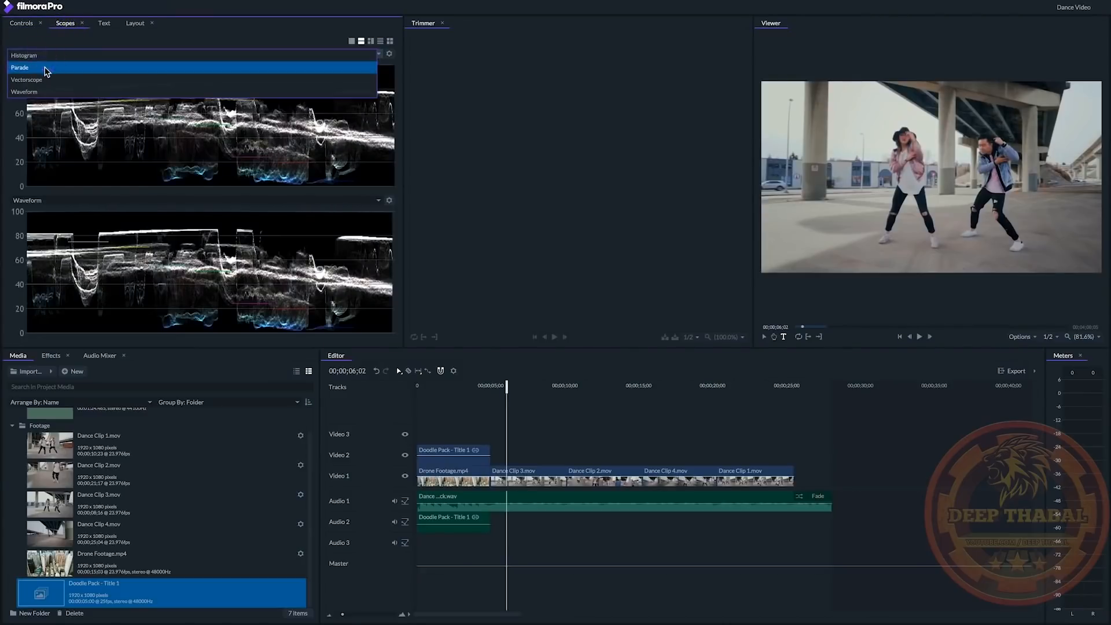
left_click(23, 55)
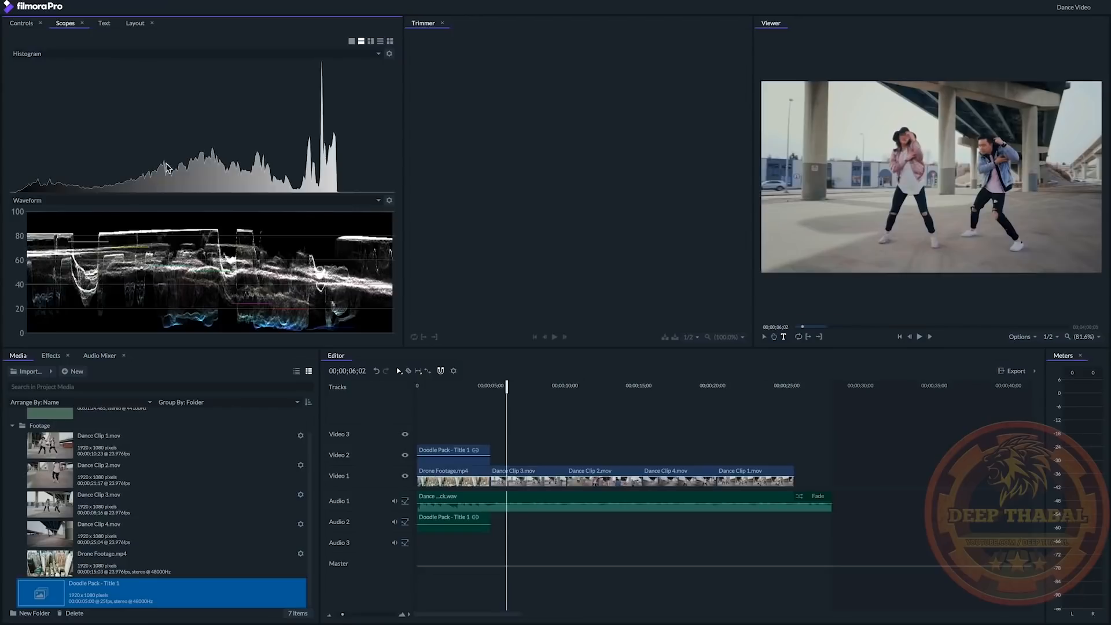
left_click(526, 471)
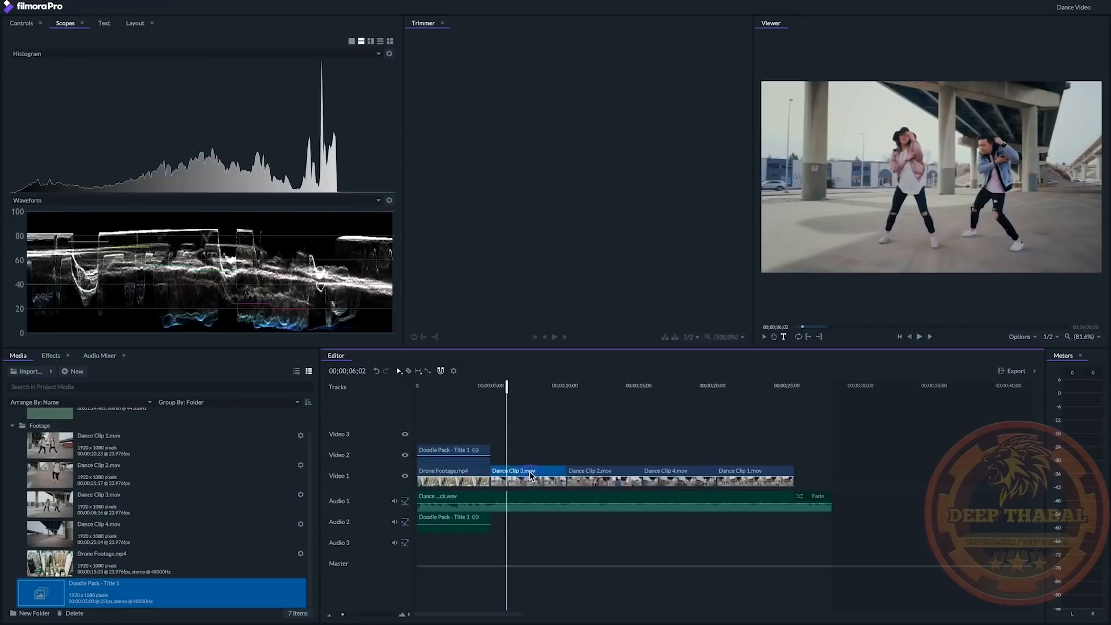
mouse_move(448, 451)
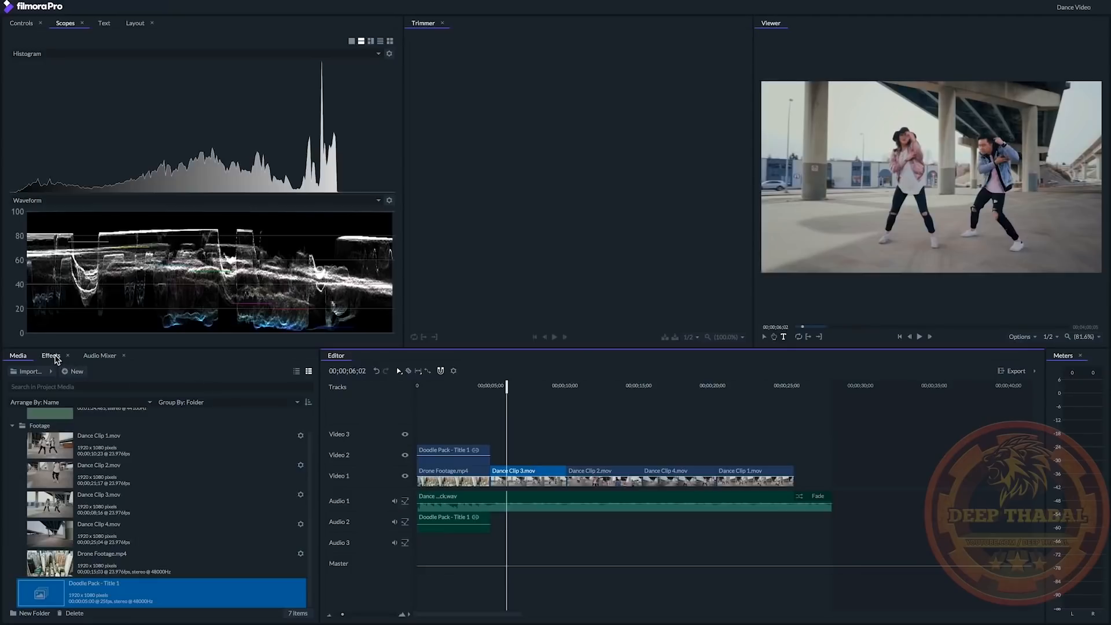
Apply the Curves color correction to Dance Clip 3.mov, expand its settings and copy it.
left_click(50, 354)
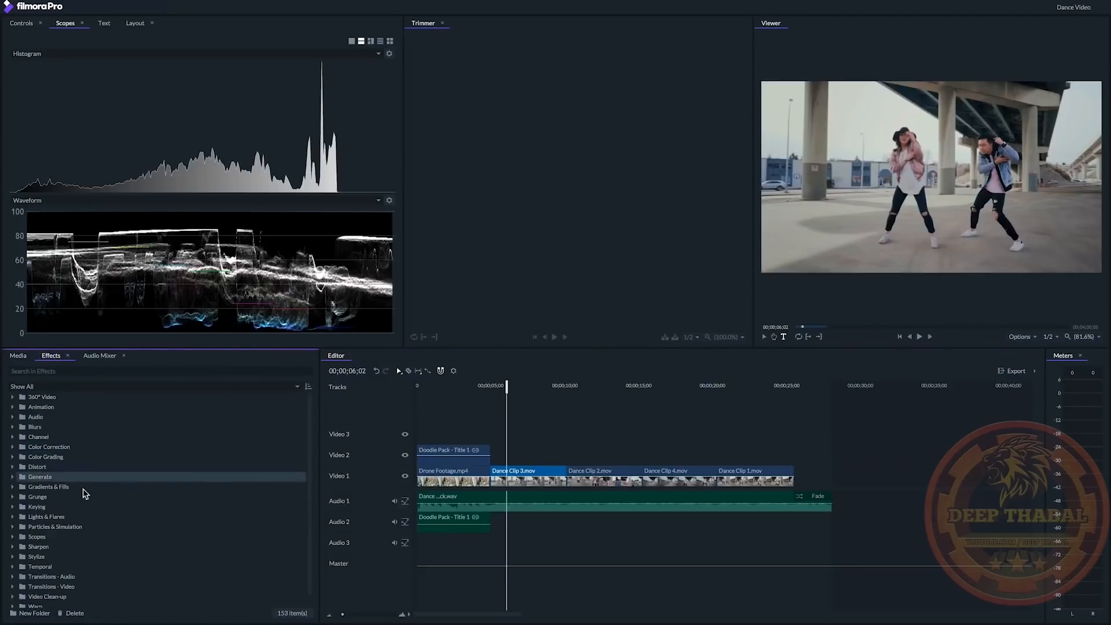
mouse_move(35, 506)
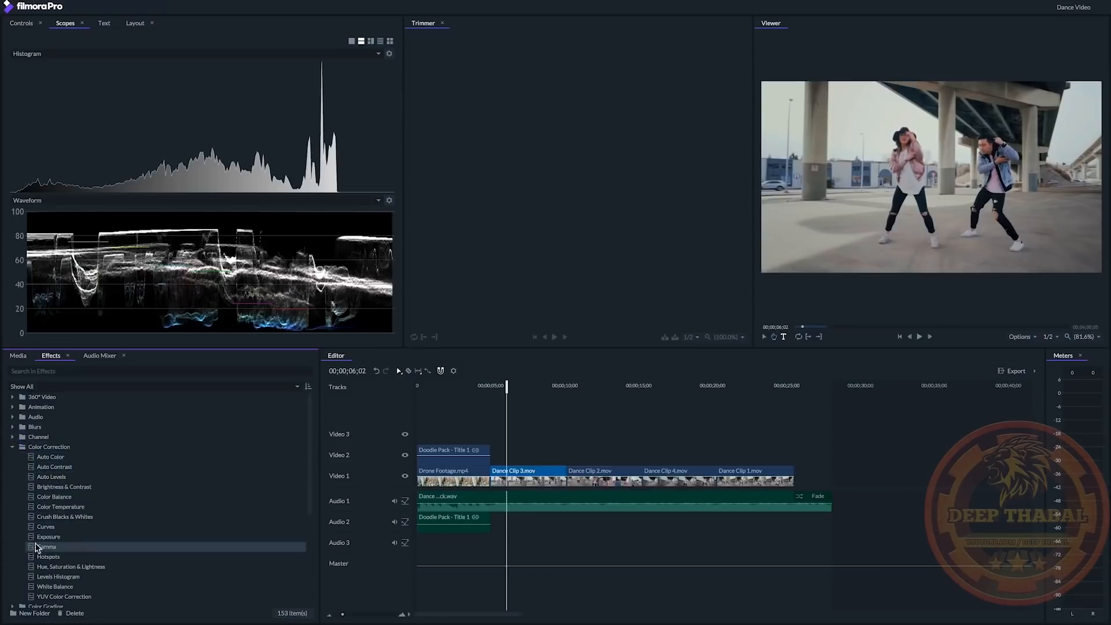
mouse_move(44, 527)
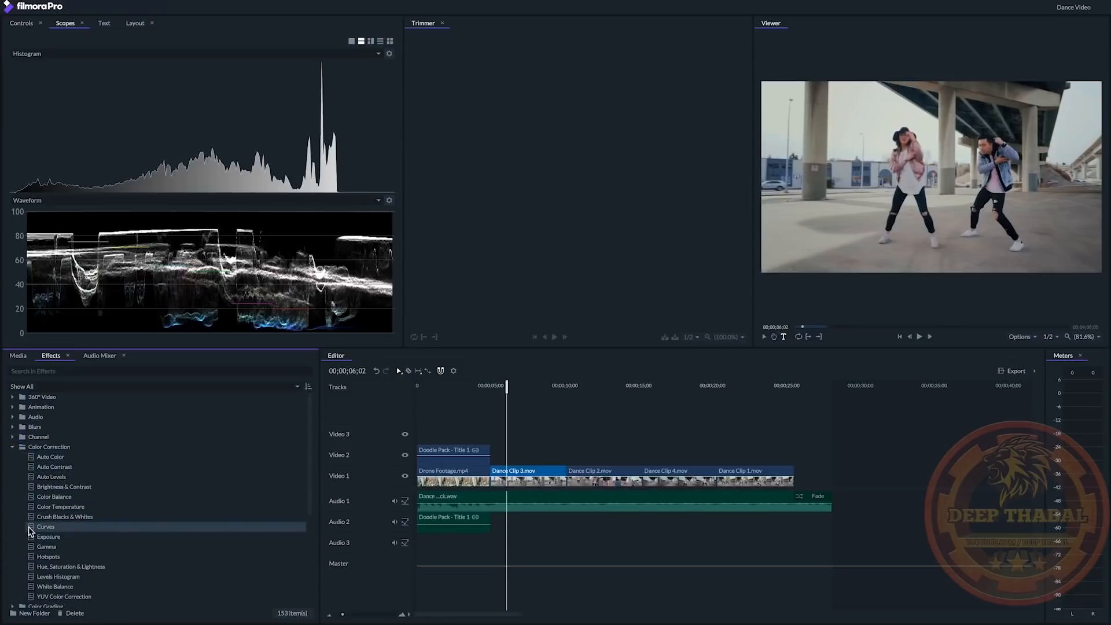
left_click(46, 527)
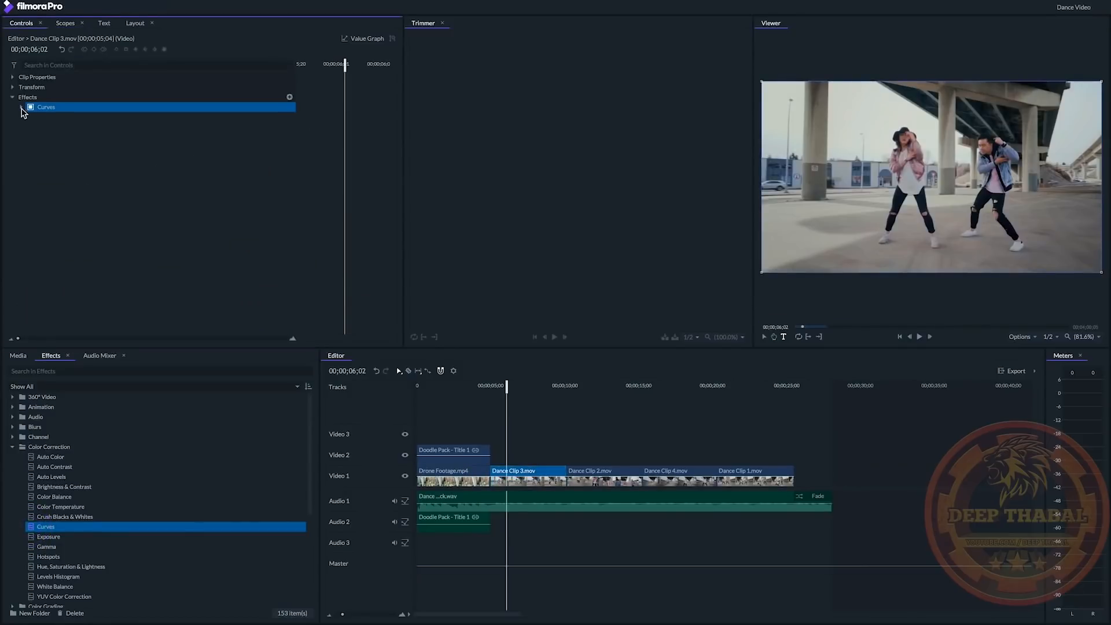
left_click(22, 107)
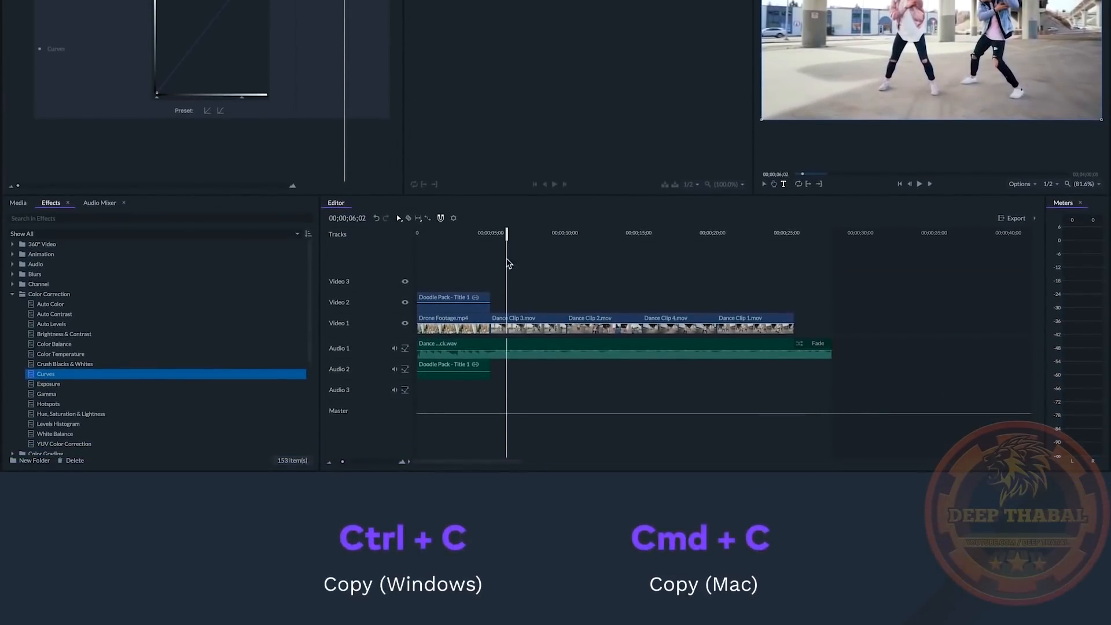
key("ctrl+v")
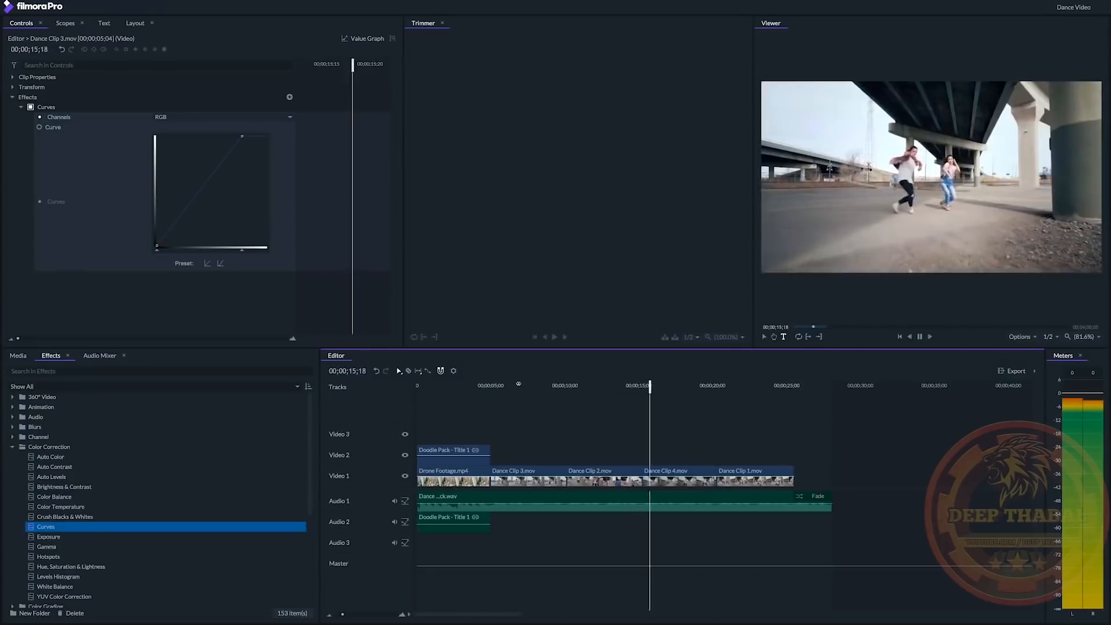
Return to the media library while pasting Curves onto the other dance clips.
left_click(18, 355)
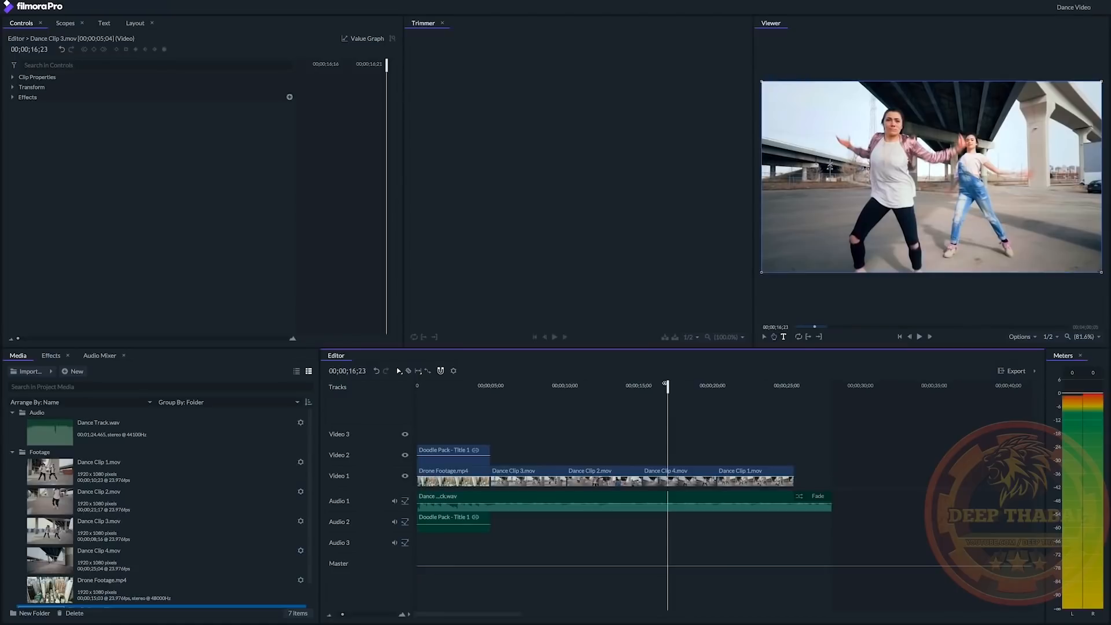
mouse_move(672, 448)
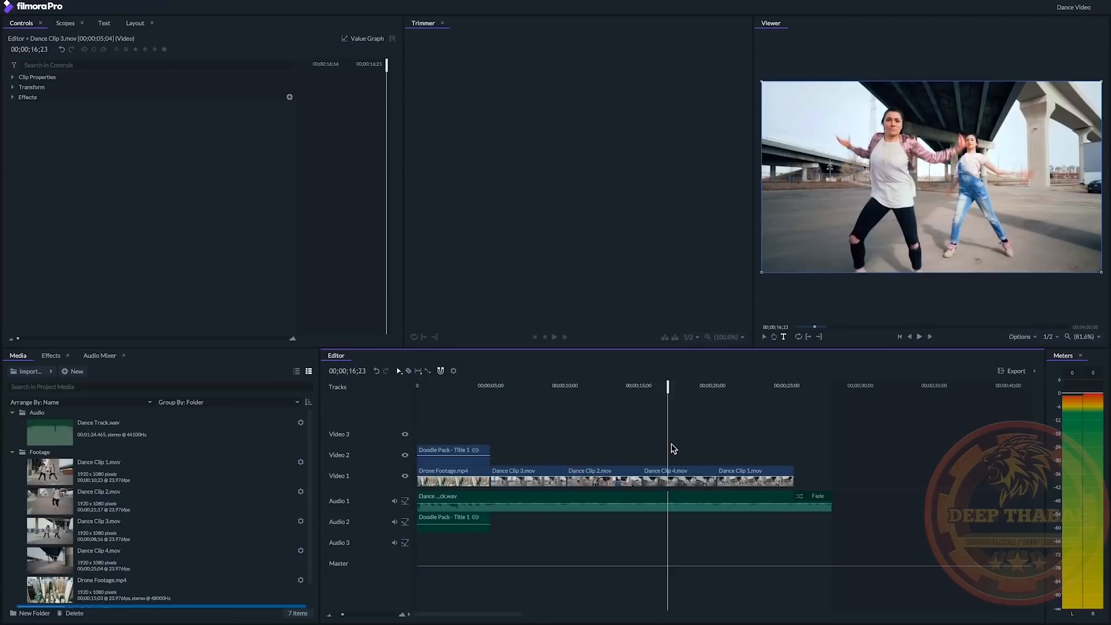
mouse_move(681, 466)
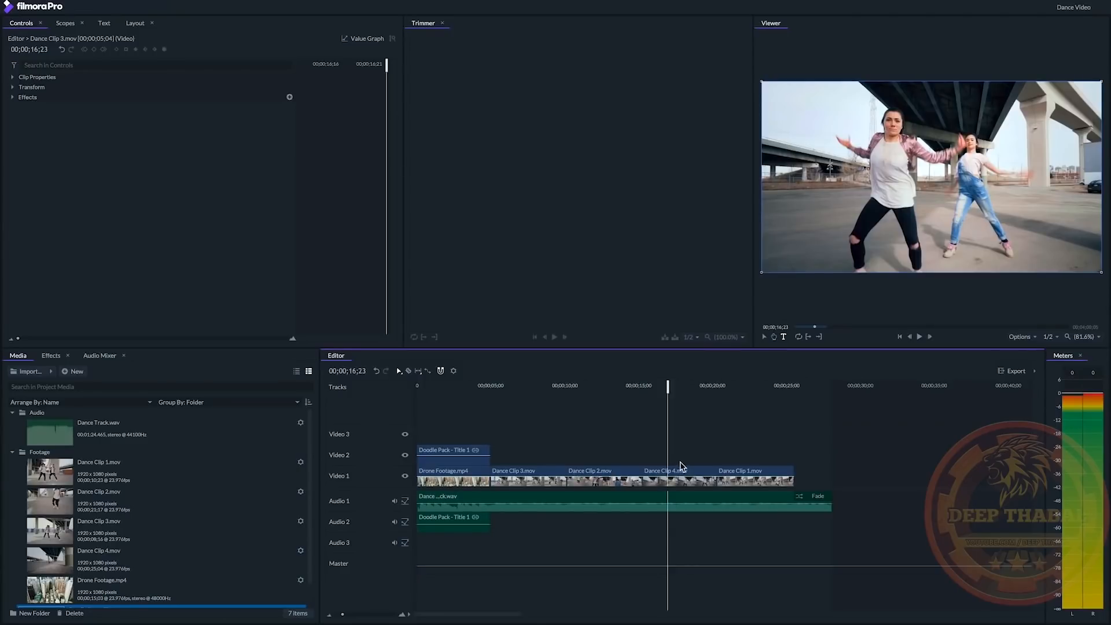
Keyframe Dance Clip 4.mov's Scale at 175%, then add a later keyframe at 100%.
left_click(665, 470)
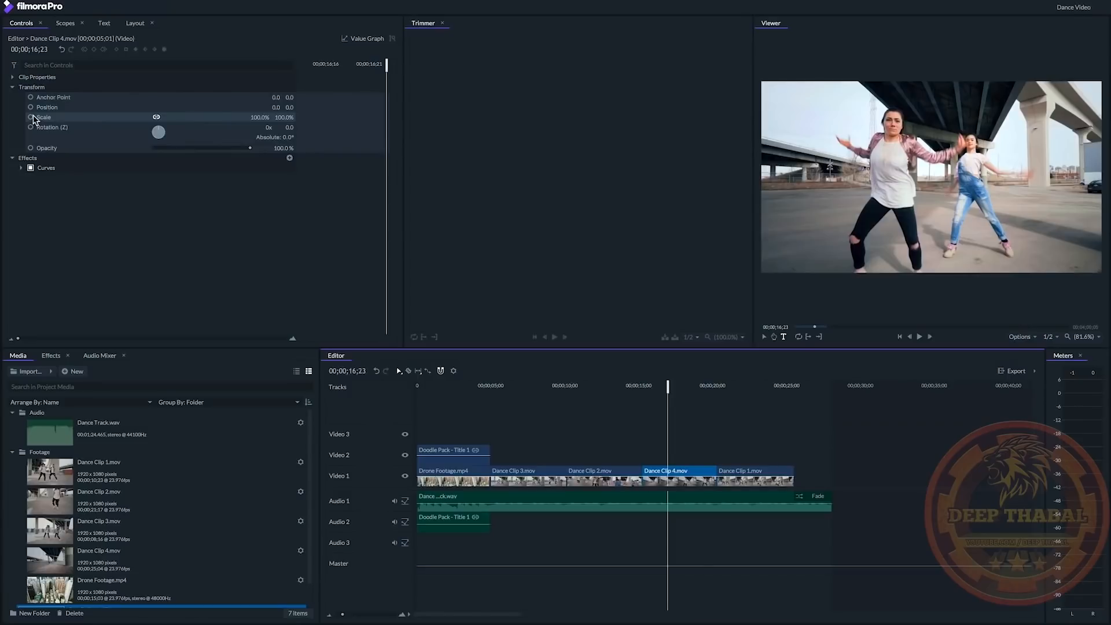
mouse_move(693, 408)
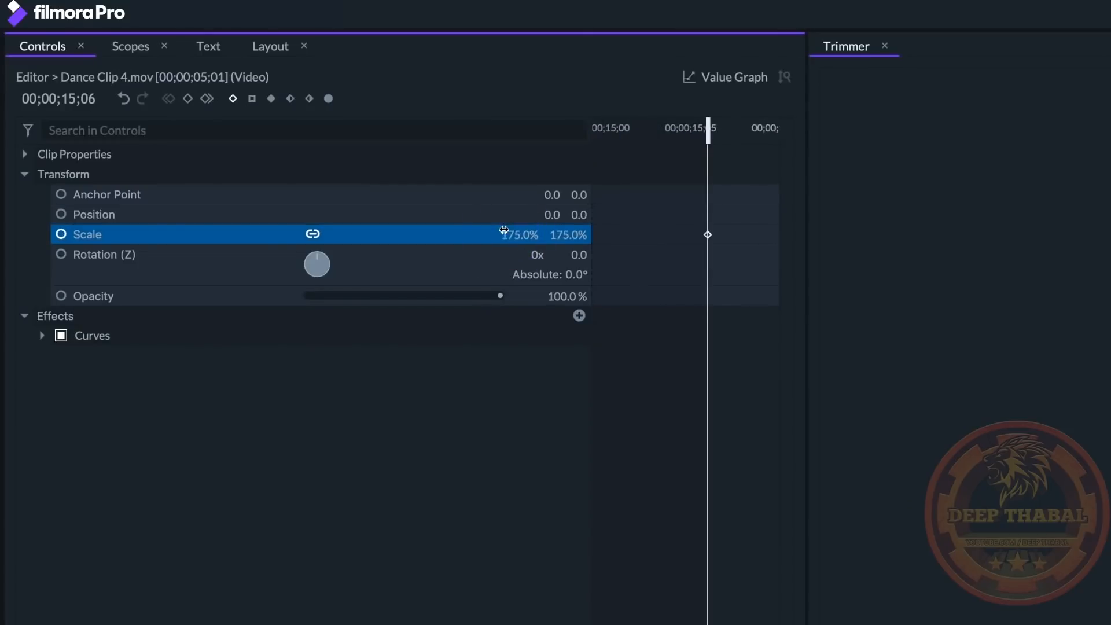
left_click(61, 234)
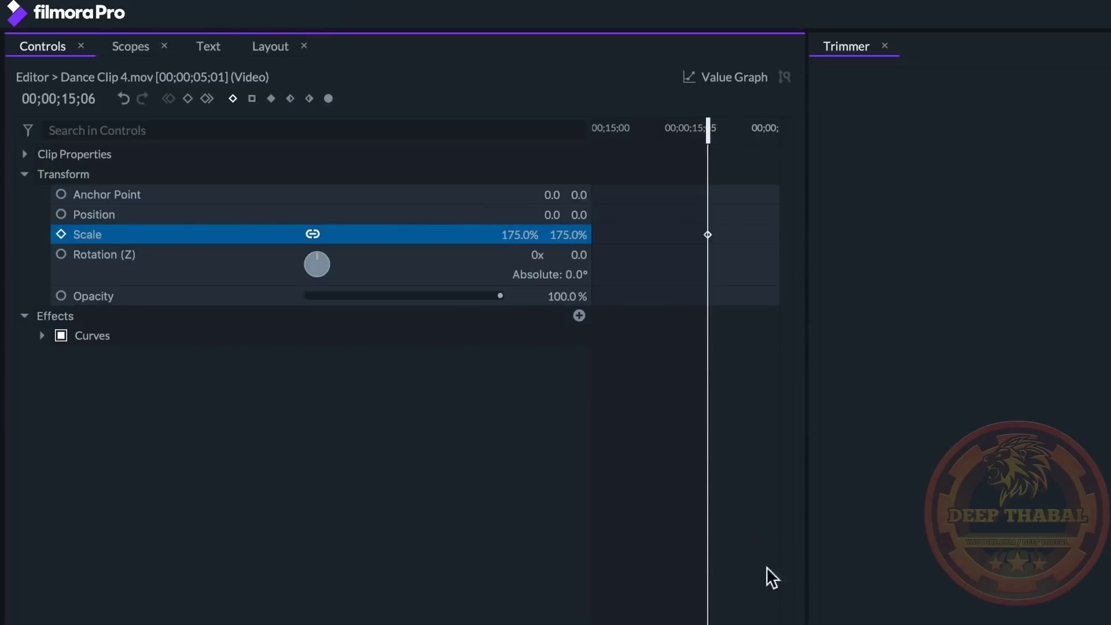
mouse_move(752, 542)
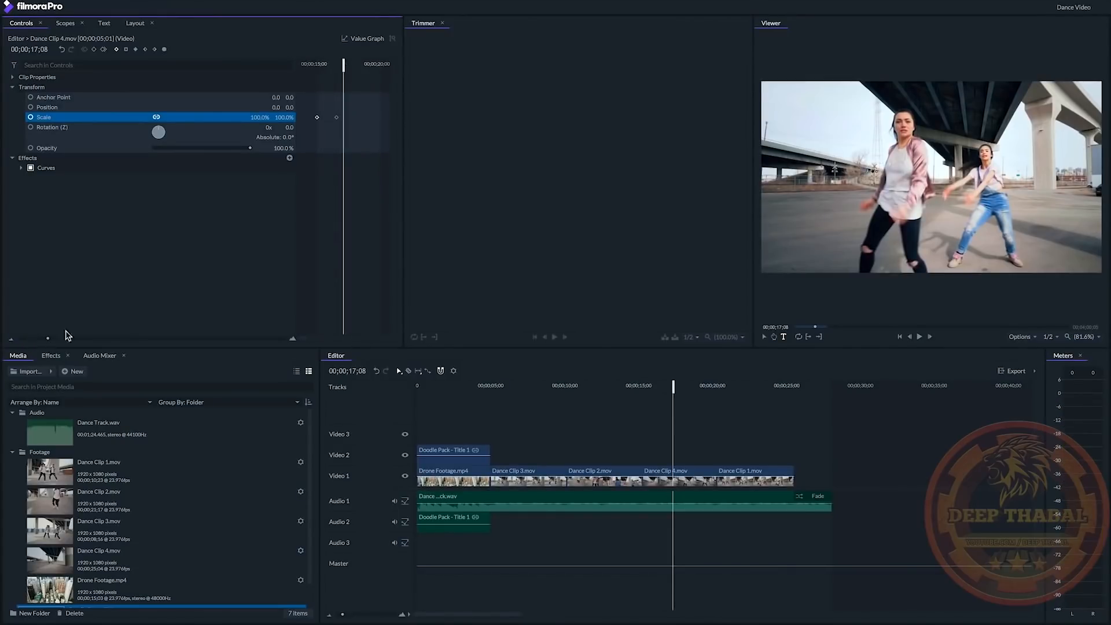
right_click(337, 117)
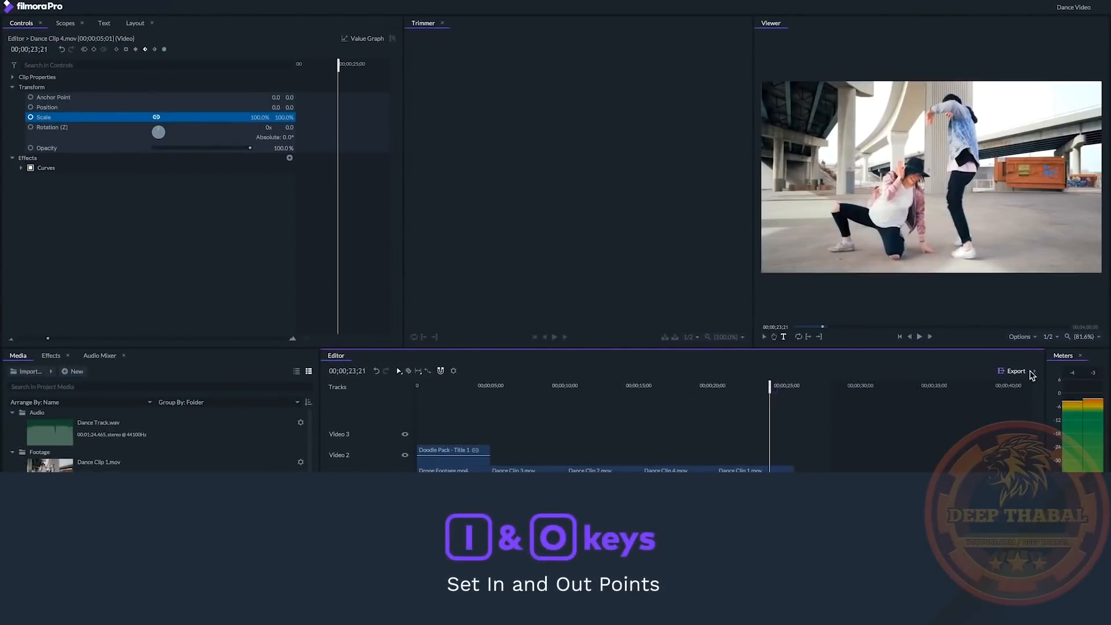
Add the Dance Video timeline to the export queue and select its task there.
left_click(1014, 371)
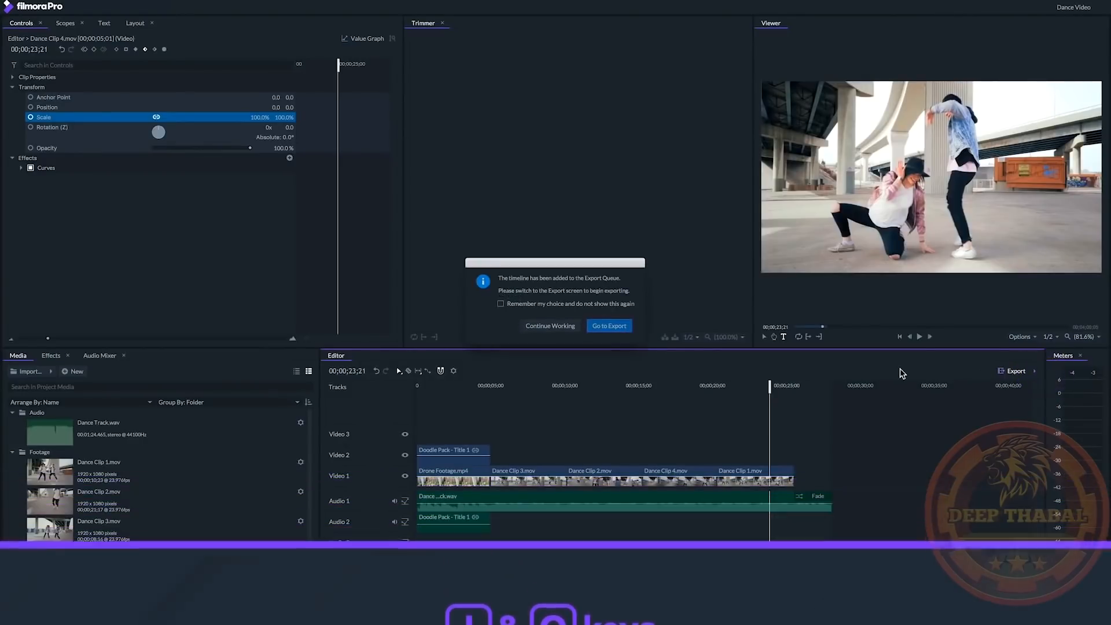
left_click(609, 325)
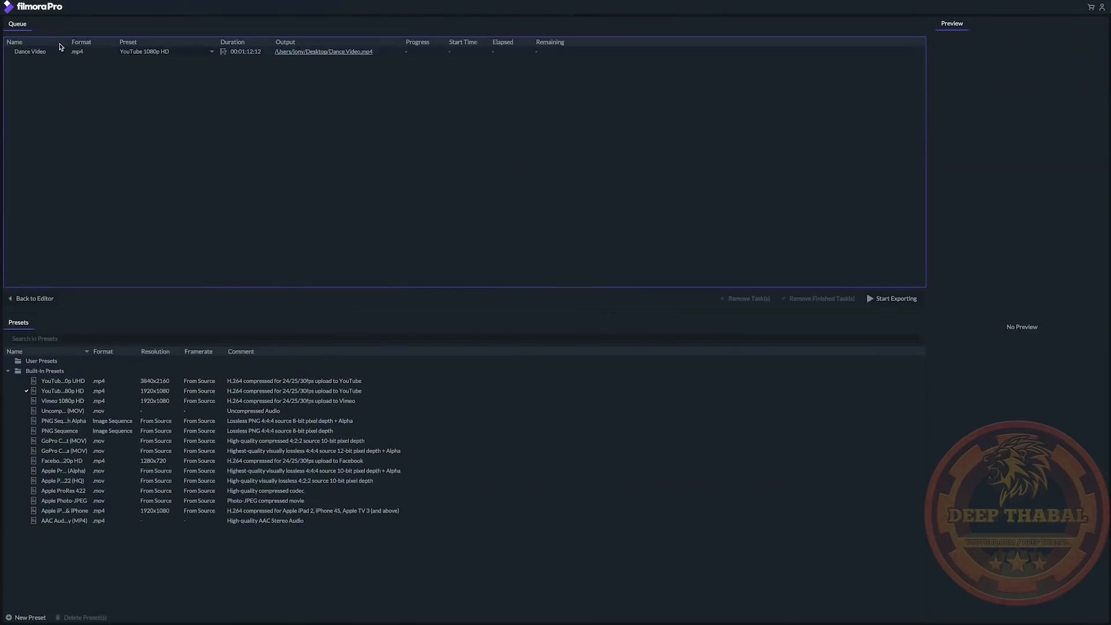
left_click(29, 51)
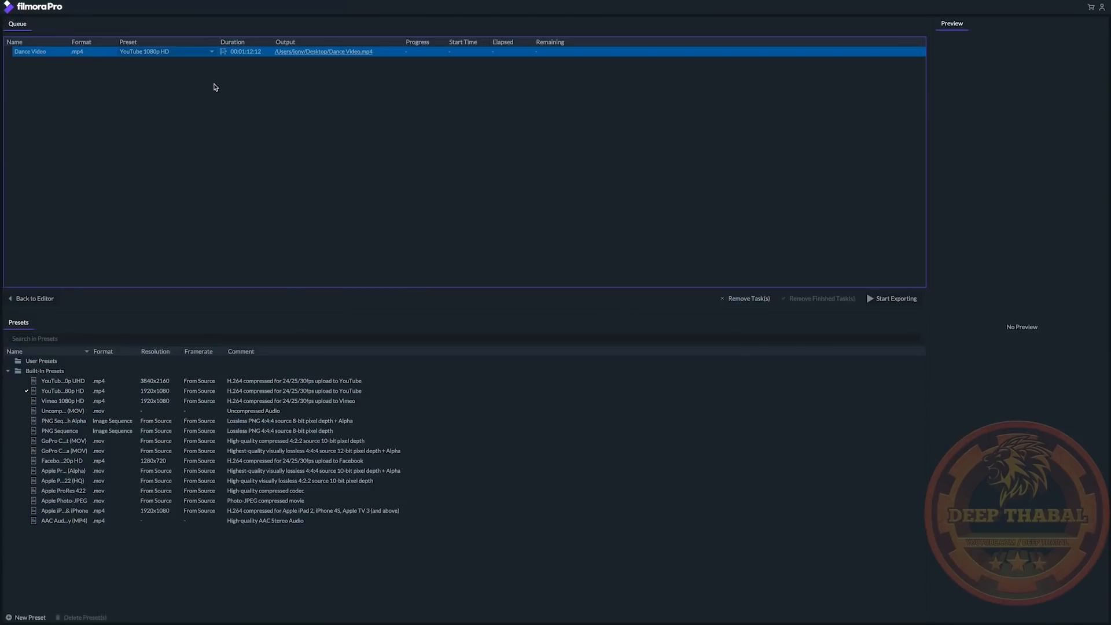
mouse_move(347, 79)
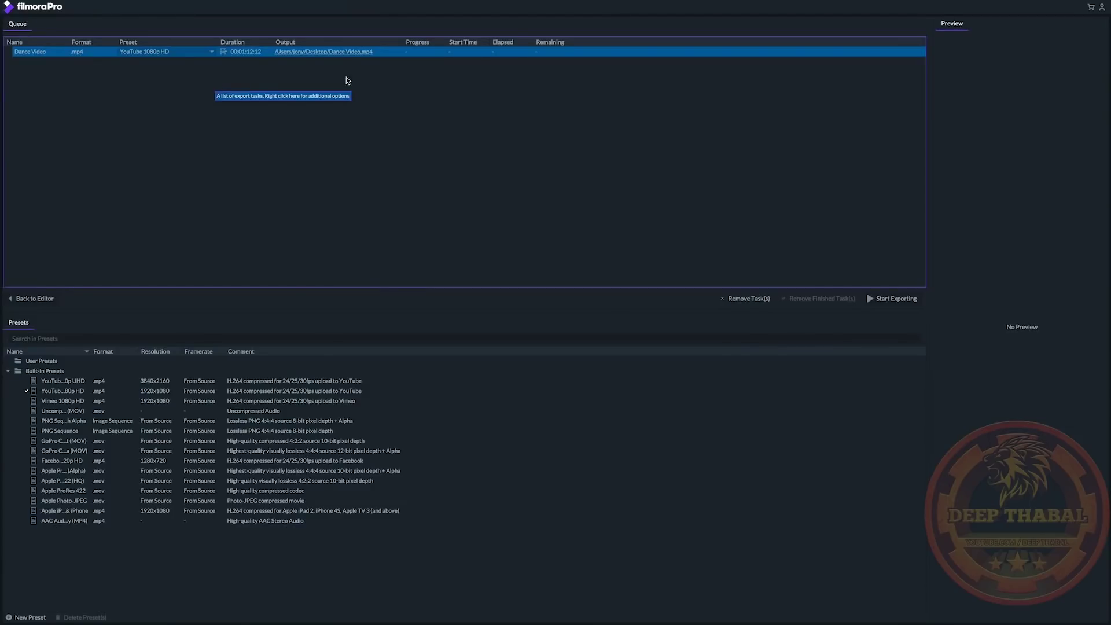
mouse_move(544, 115)
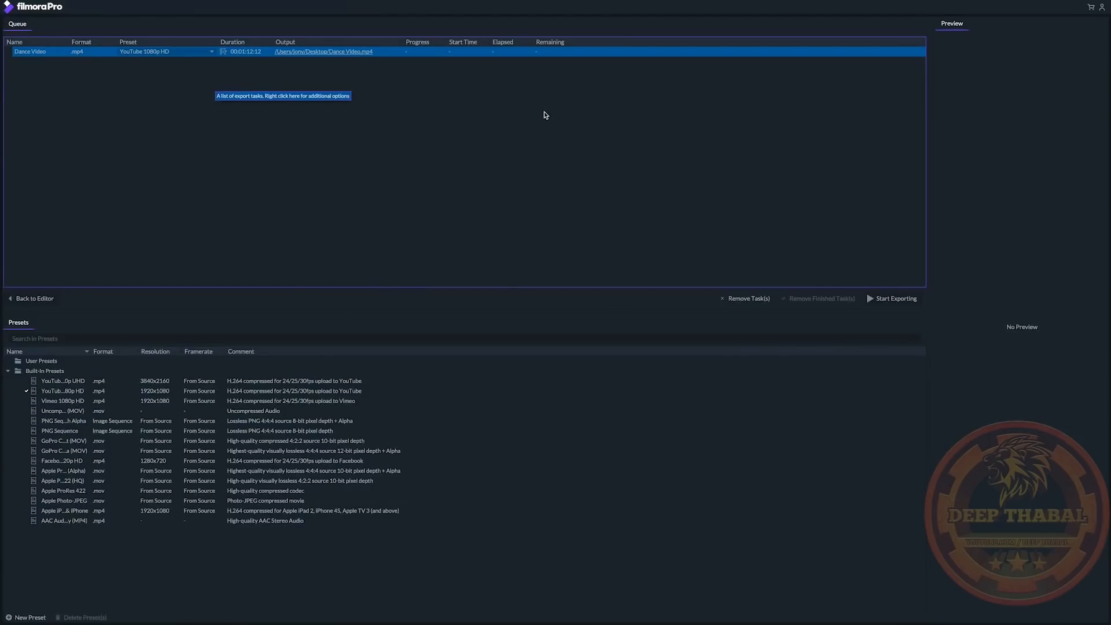
Open the Travel Vlog project and add its timeline to the export queue.
left_click(34, 299)
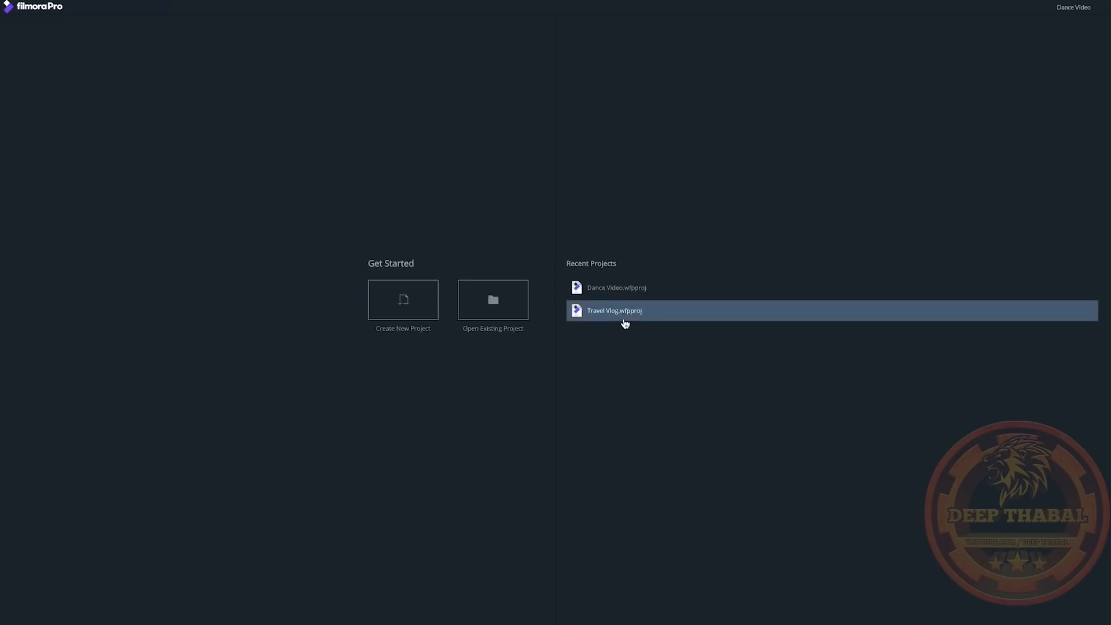
double_click(614, 310)
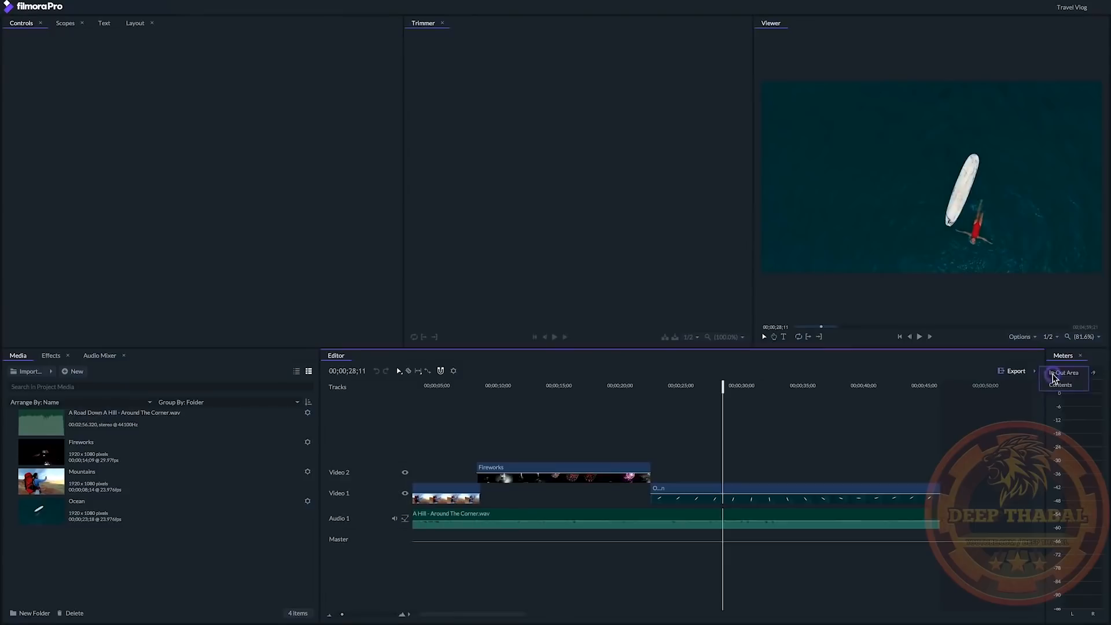
left_click(1016, 370)
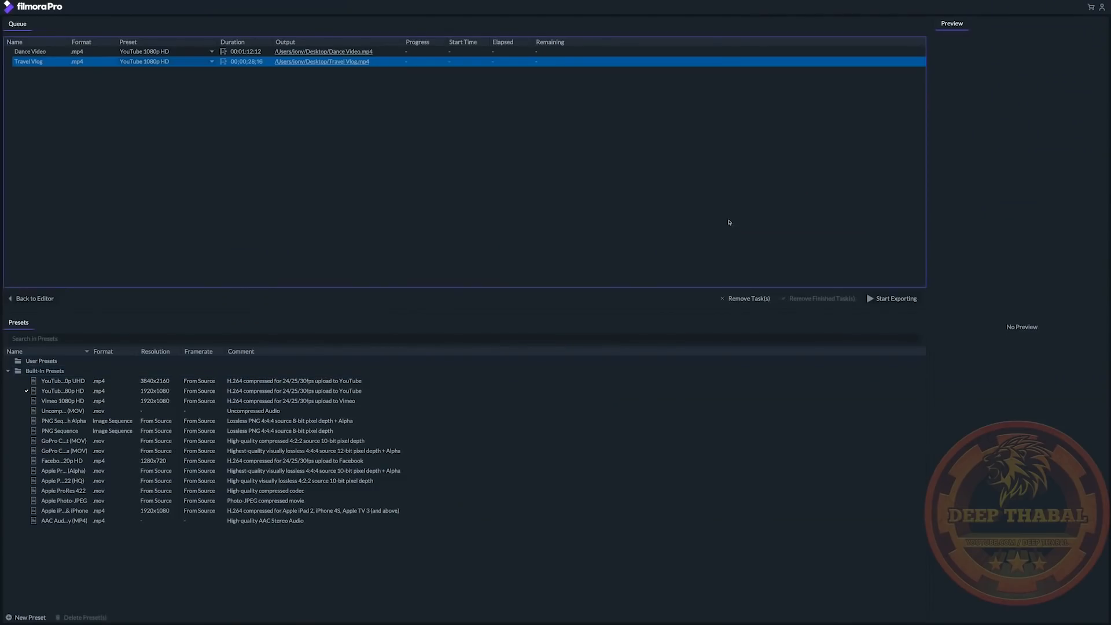
mouse_move(561, 120)
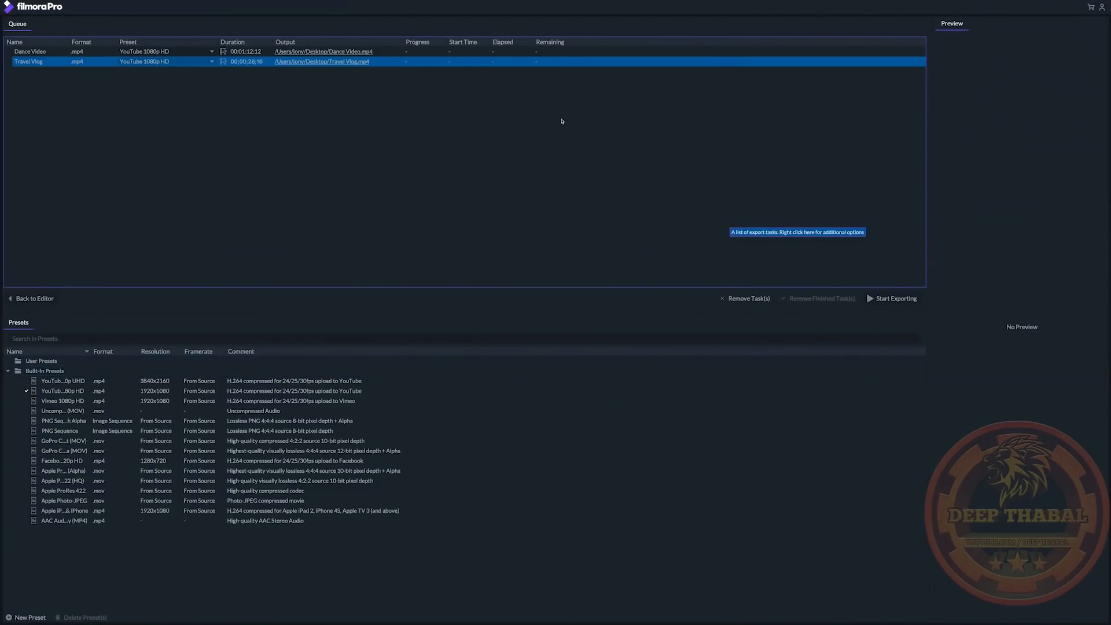
Switch Dance Video's preset to Vimeo 1080p HD and start exporting both videos.
left_click(211, 51)
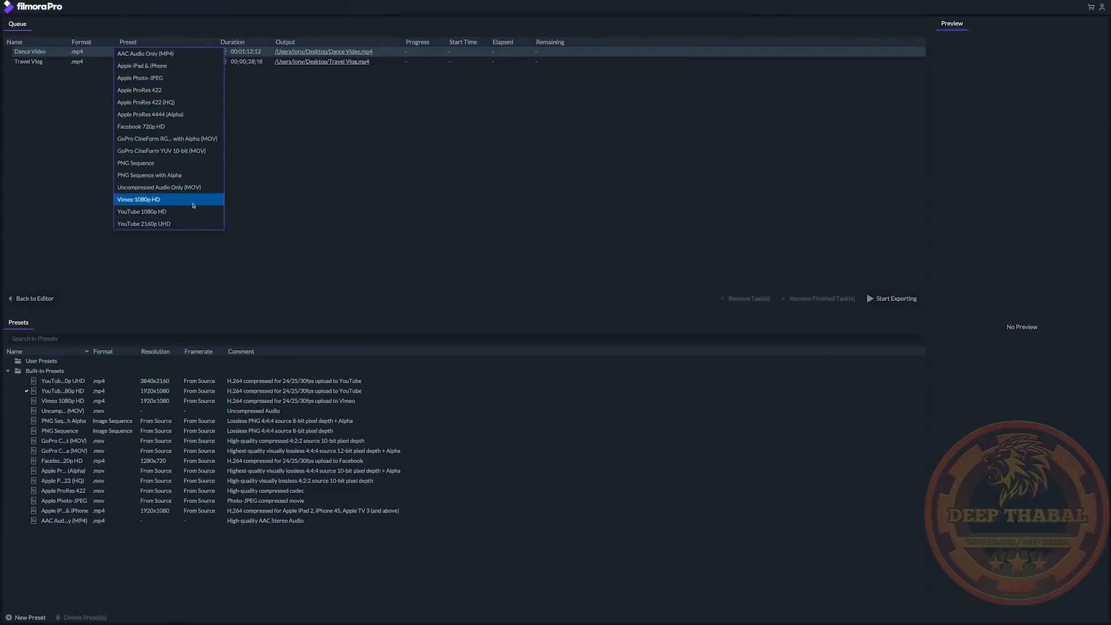
left_click(139, 200)
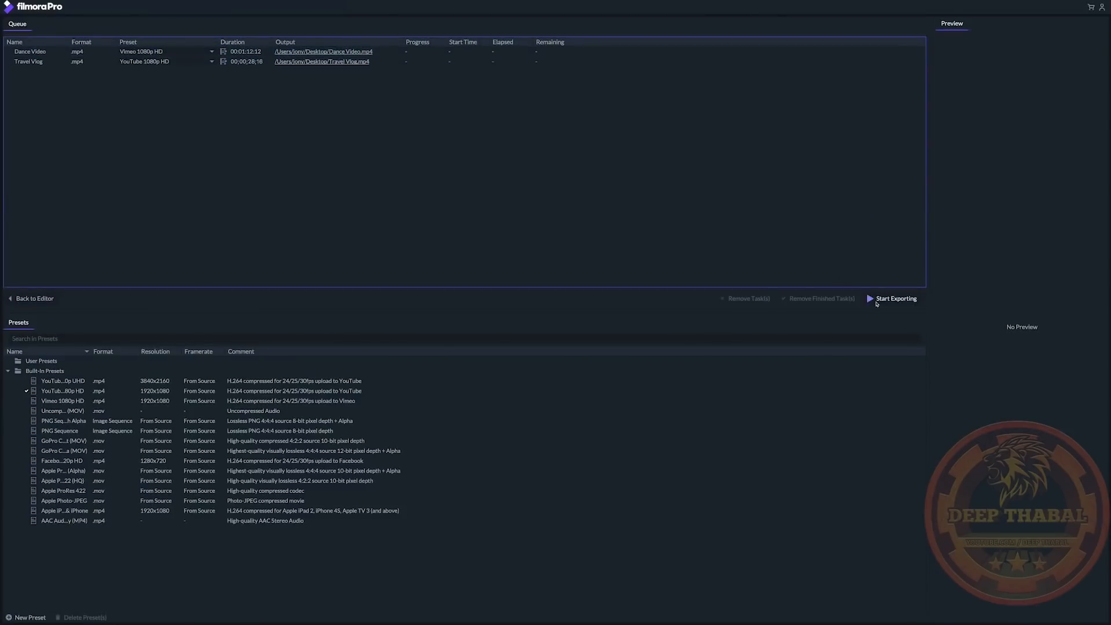
left_click(895, 298)
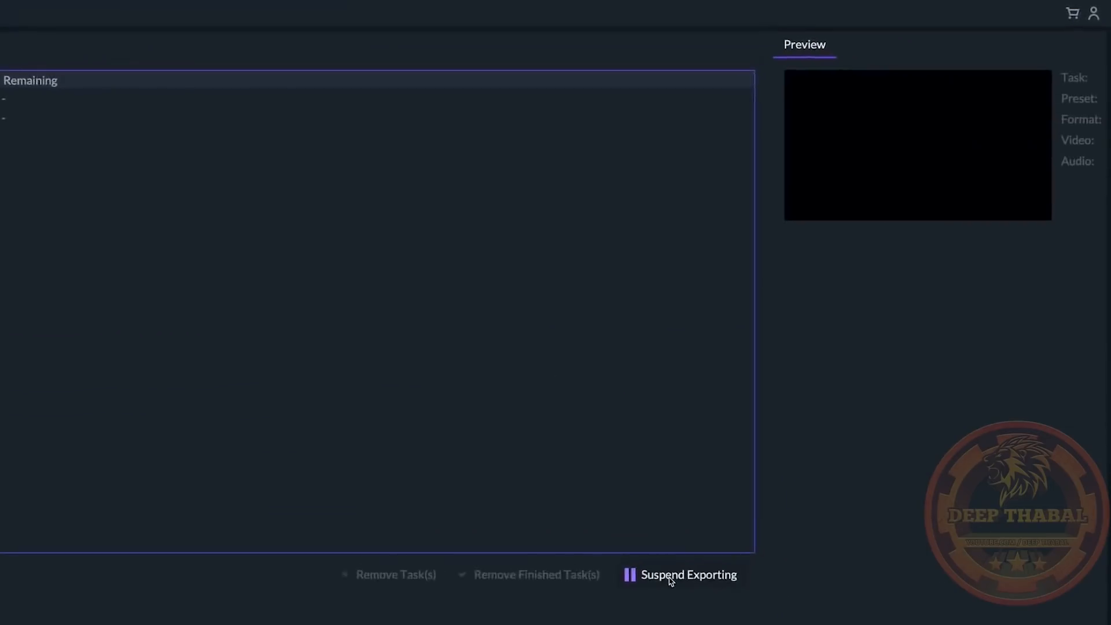